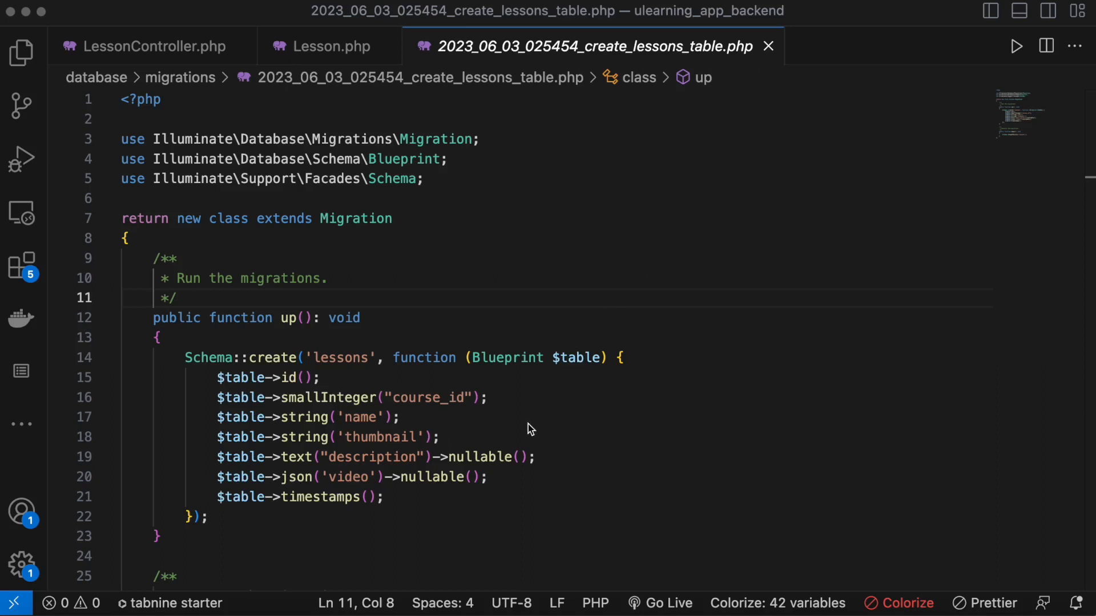
mouse_move(479, 489)
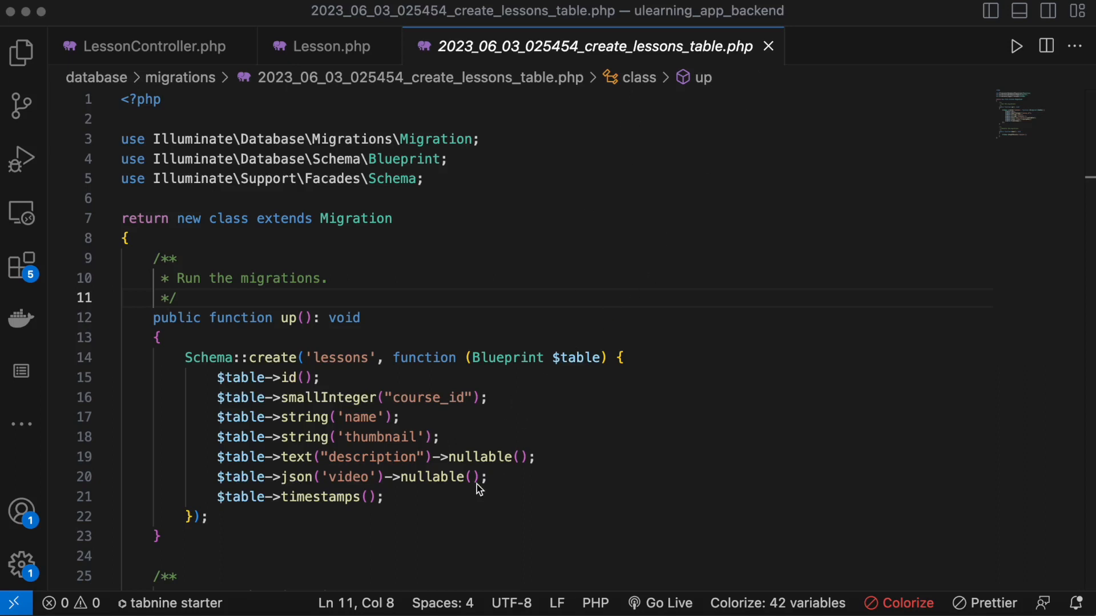
Inspect the json video column line, then insert a blank line in Lesson.php near setVideoAttribute.
left_click(508, 476)
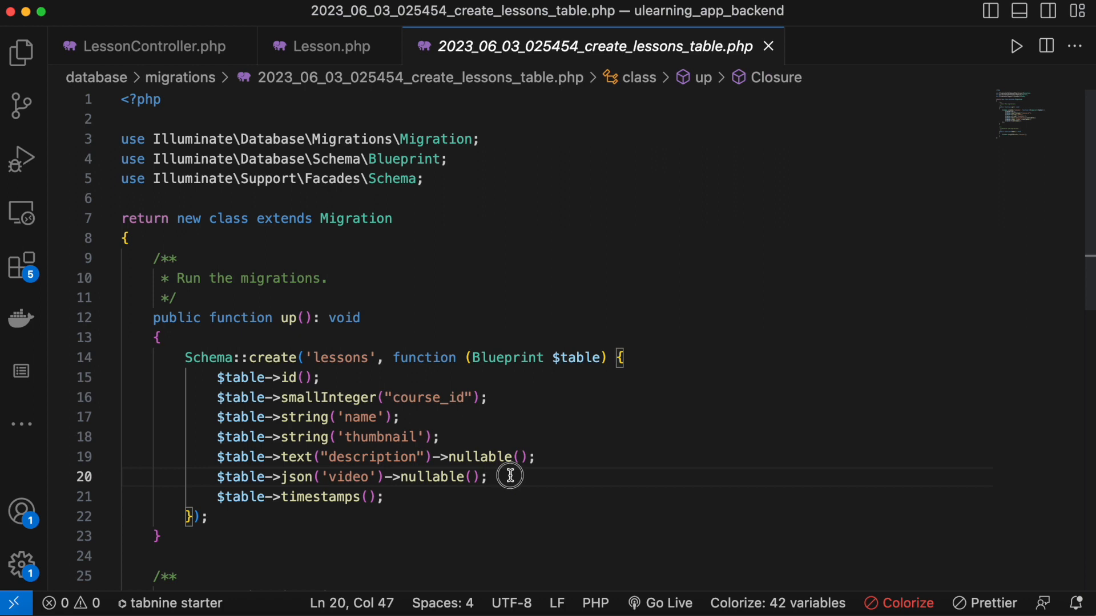
triple_click(350, 476)
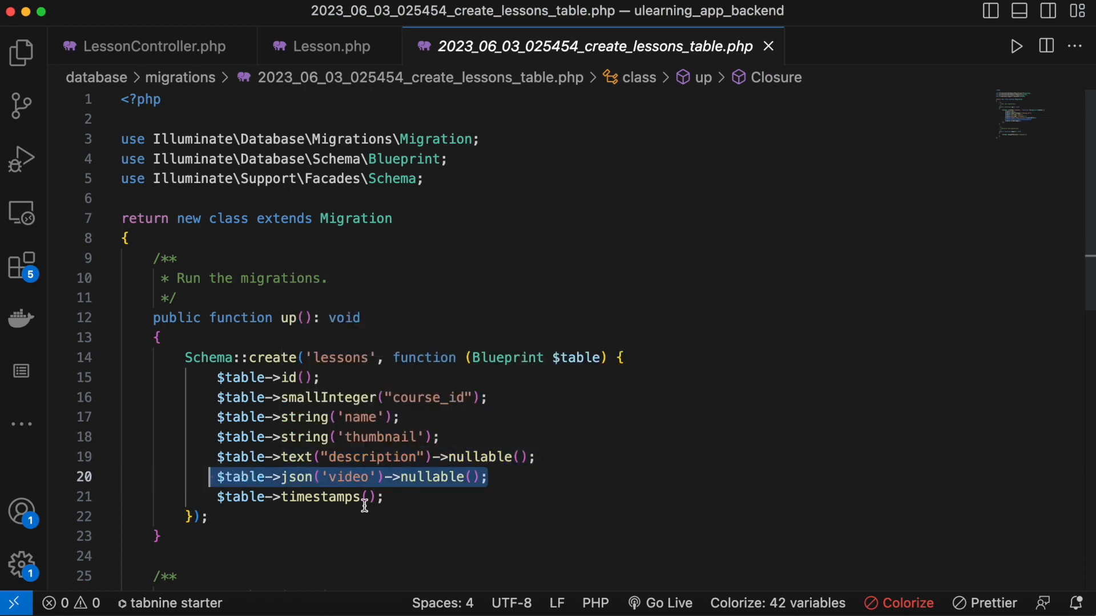
mouse_move(351, 476)
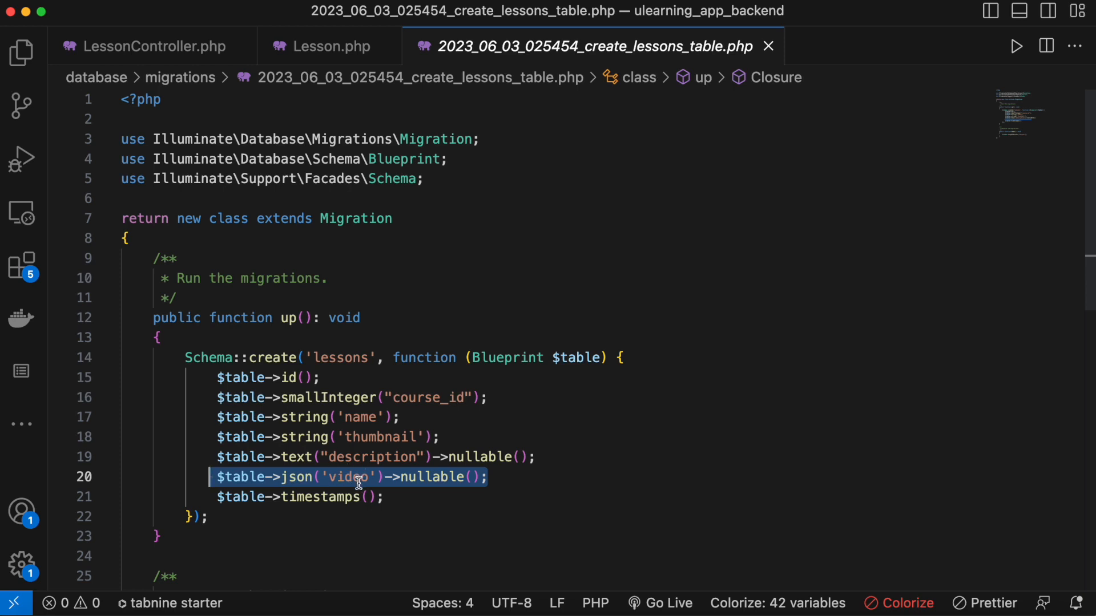
mouse_move(522, 483)
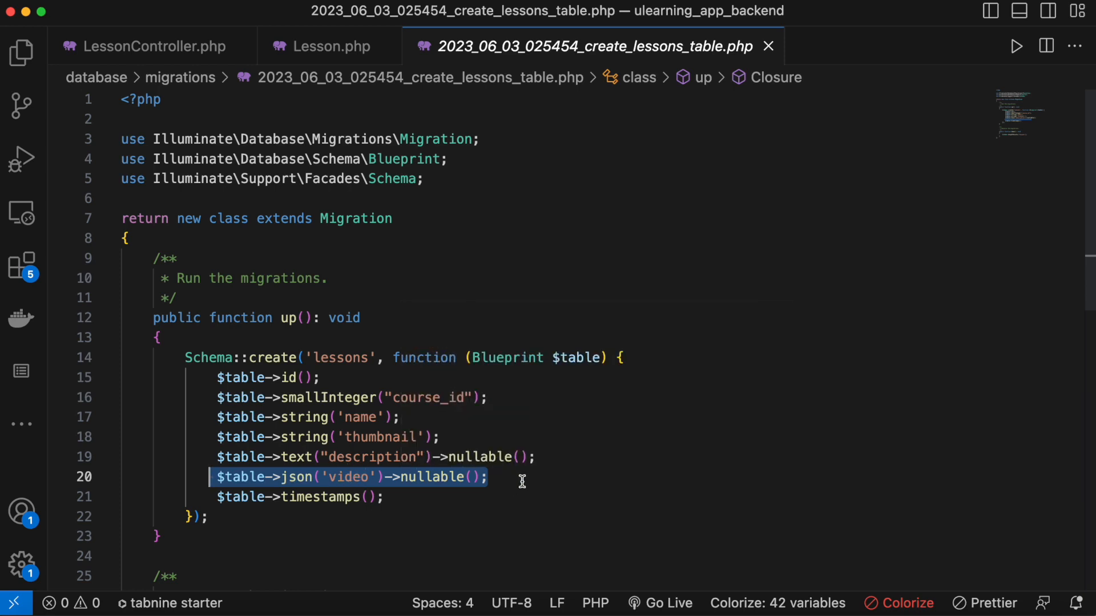
mouse_move(318, 497)
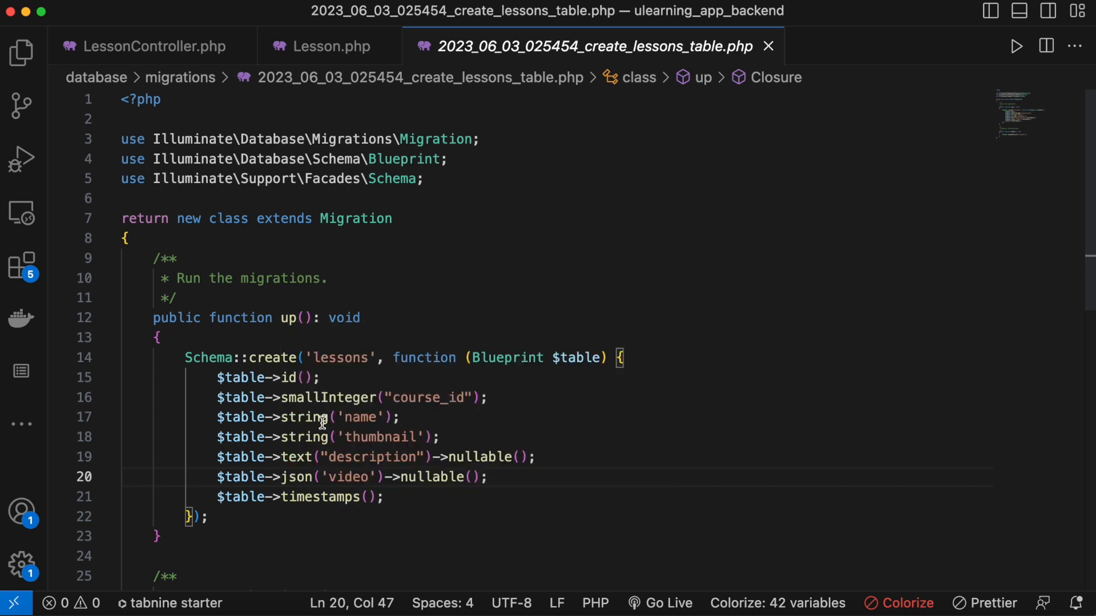
mouse_move(407, 513)
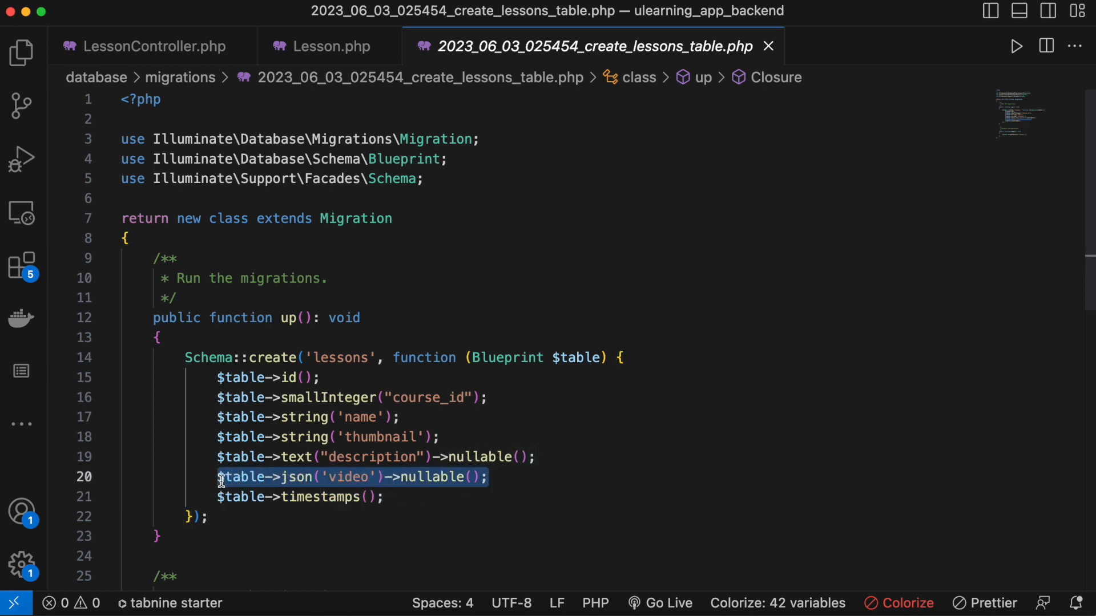
mouse_move(379, 541)
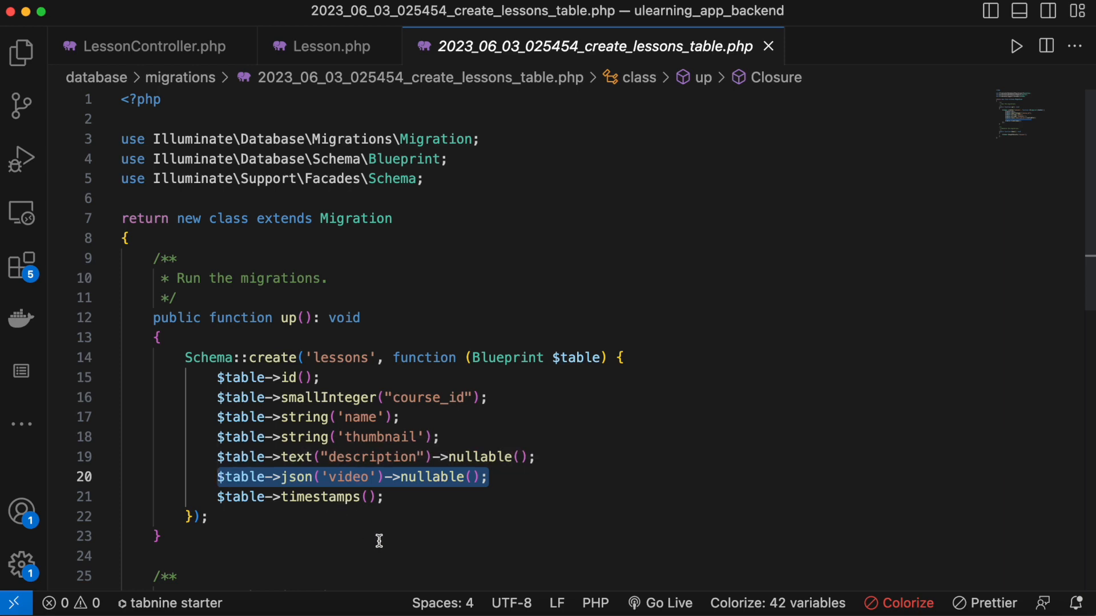
mouse_move(362, 320)
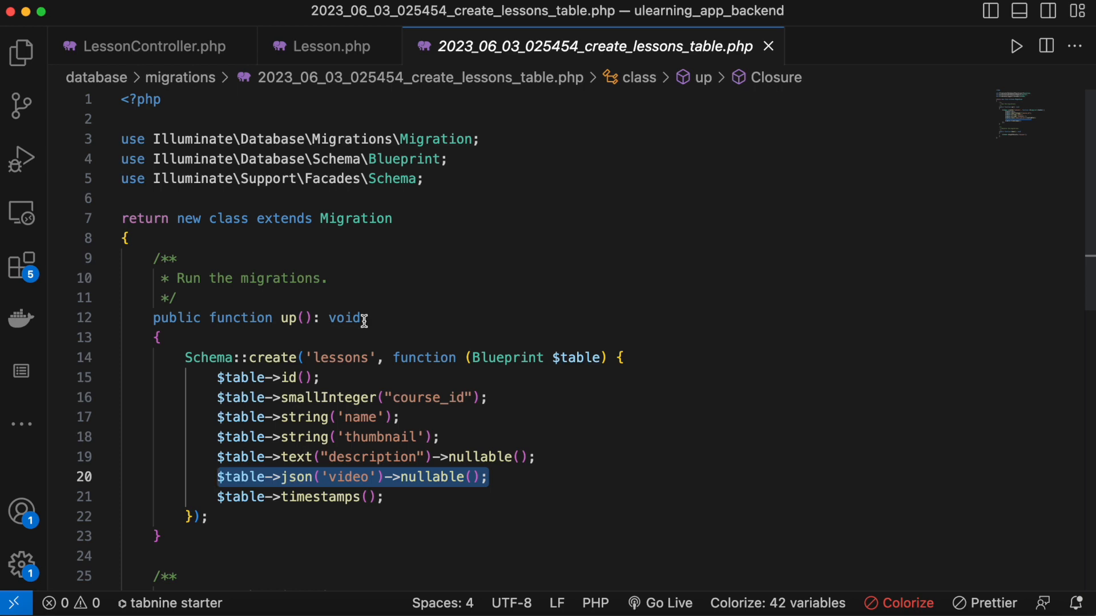
mouse_move(461, 345)
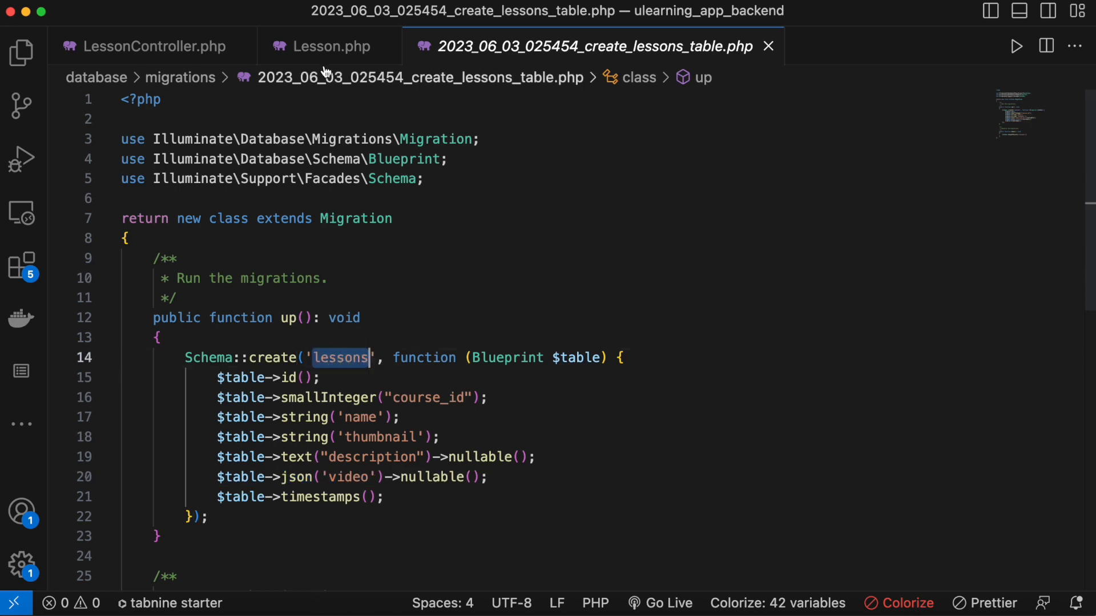
left_click(329, 46)
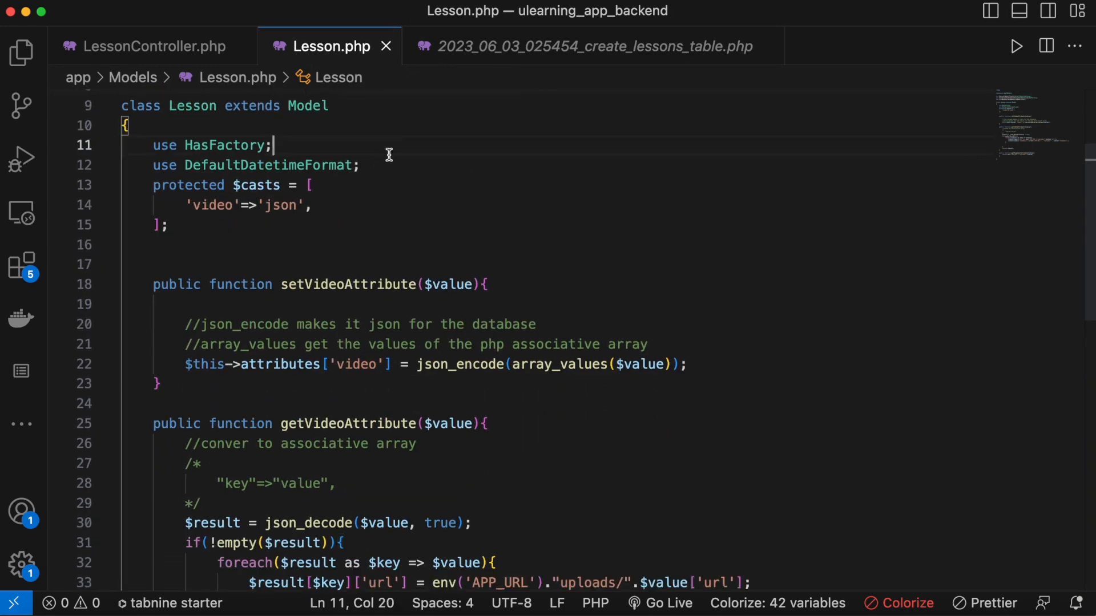
key("Enter")
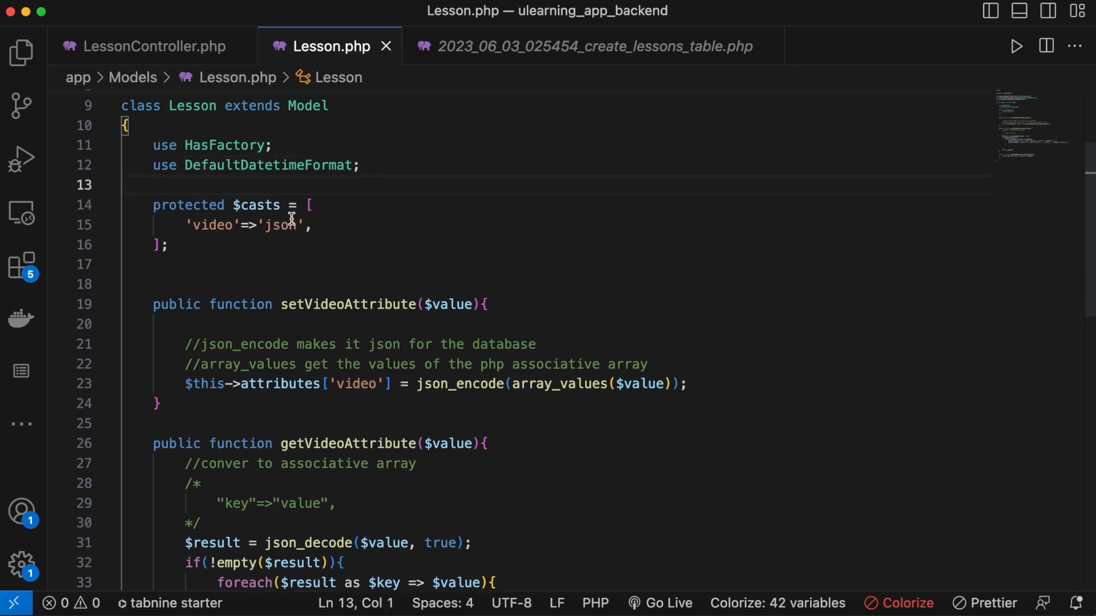
double_click(212, 224)
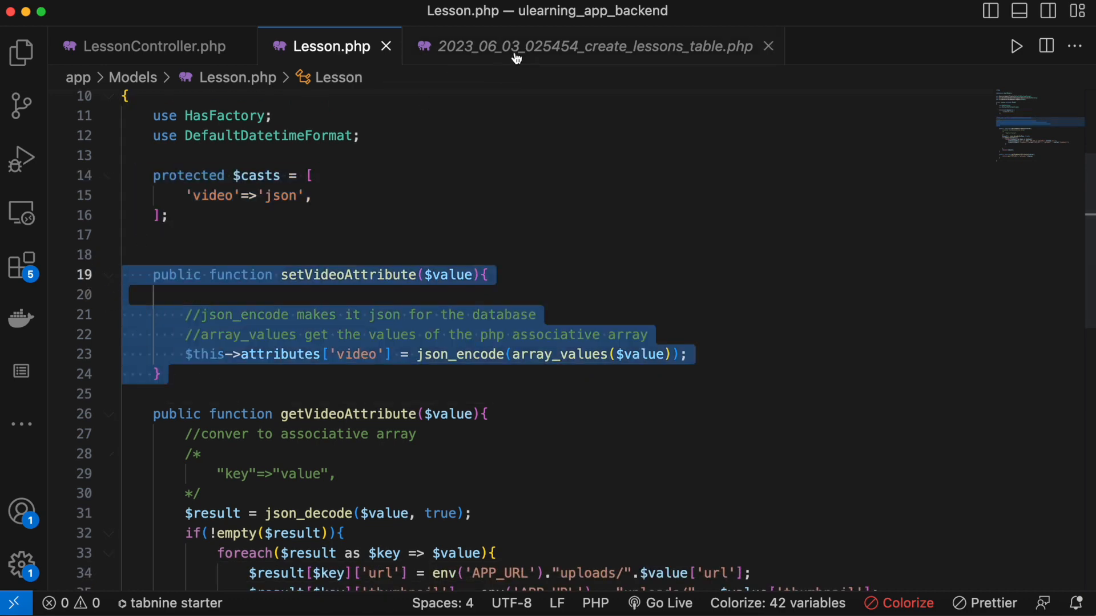
Compare the lessons table migration with the casts array in the Lesson model.
left_click(594, 46)
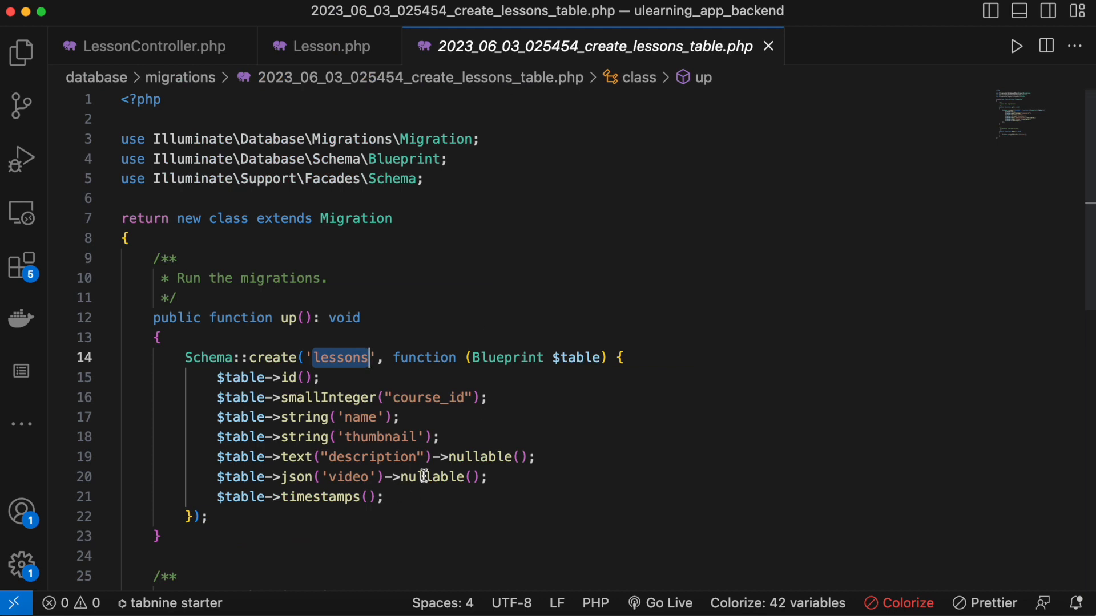
mouse_move(299, 68)
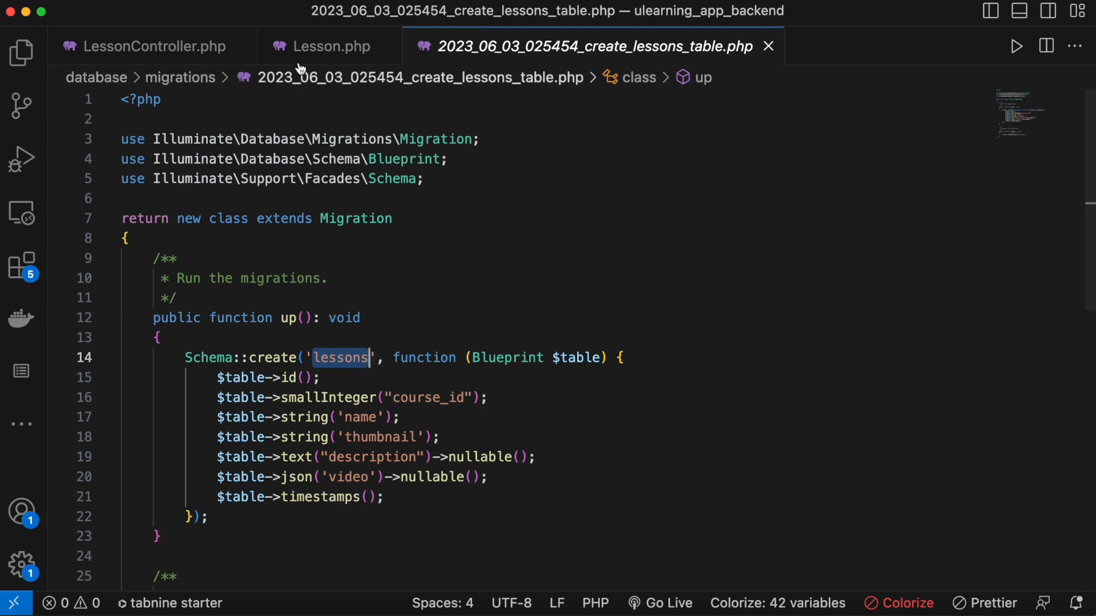
left_click(327, 46)
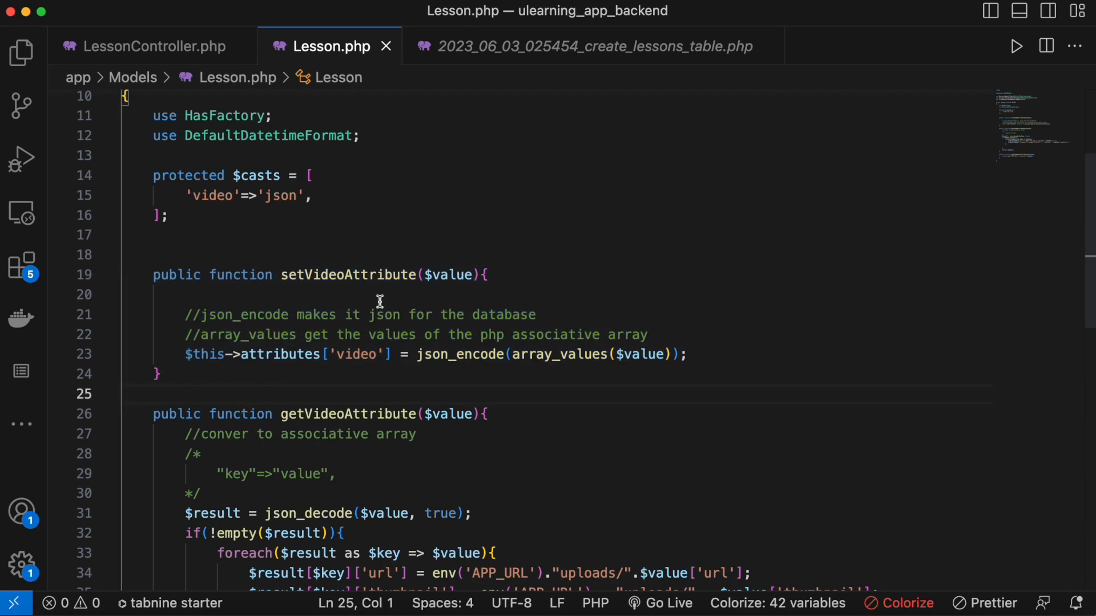
mouse_move(280, 281)
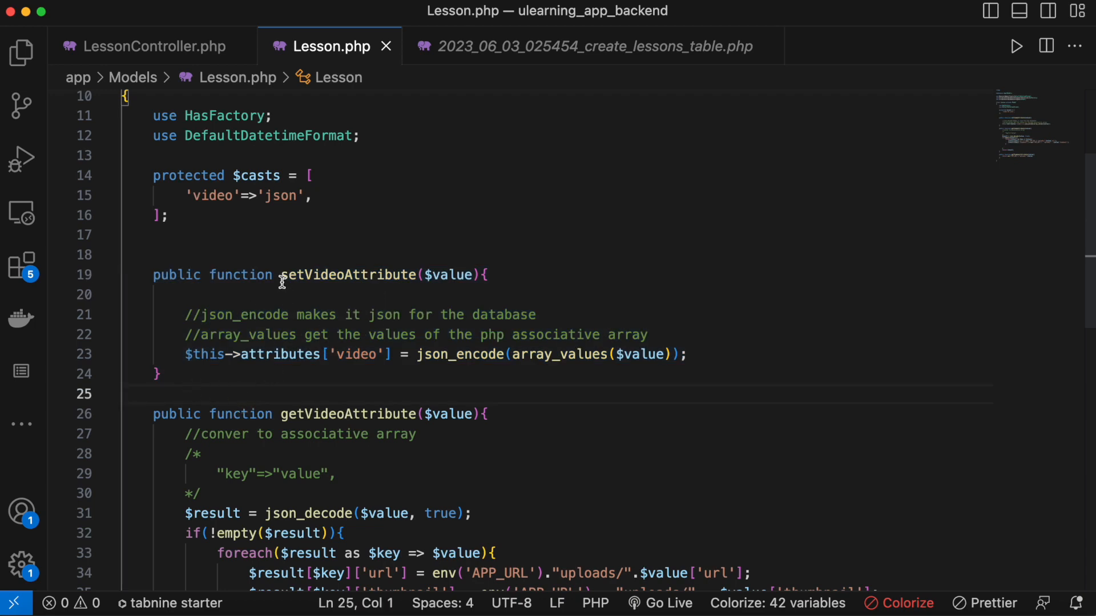
mouse_move(171, 252)
type("s")
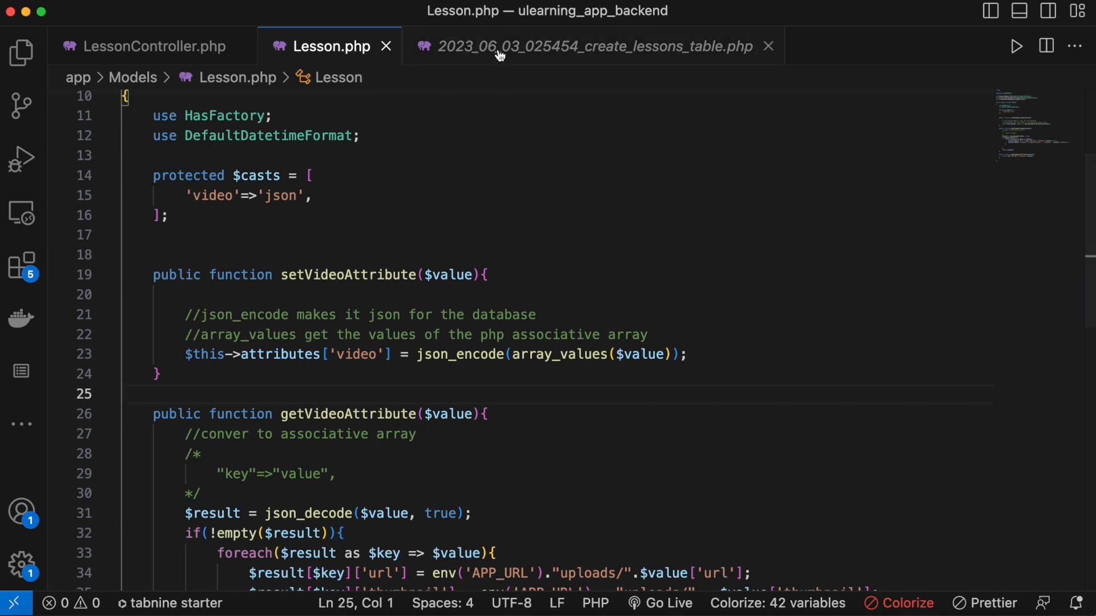
left_click(594, 47)
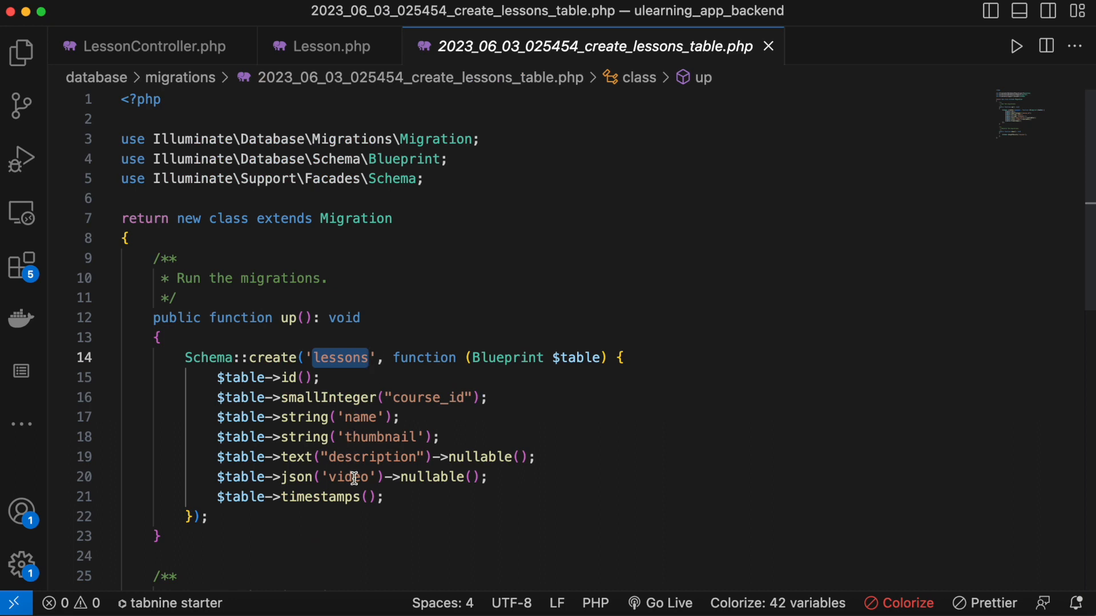
left_click(328, 46)
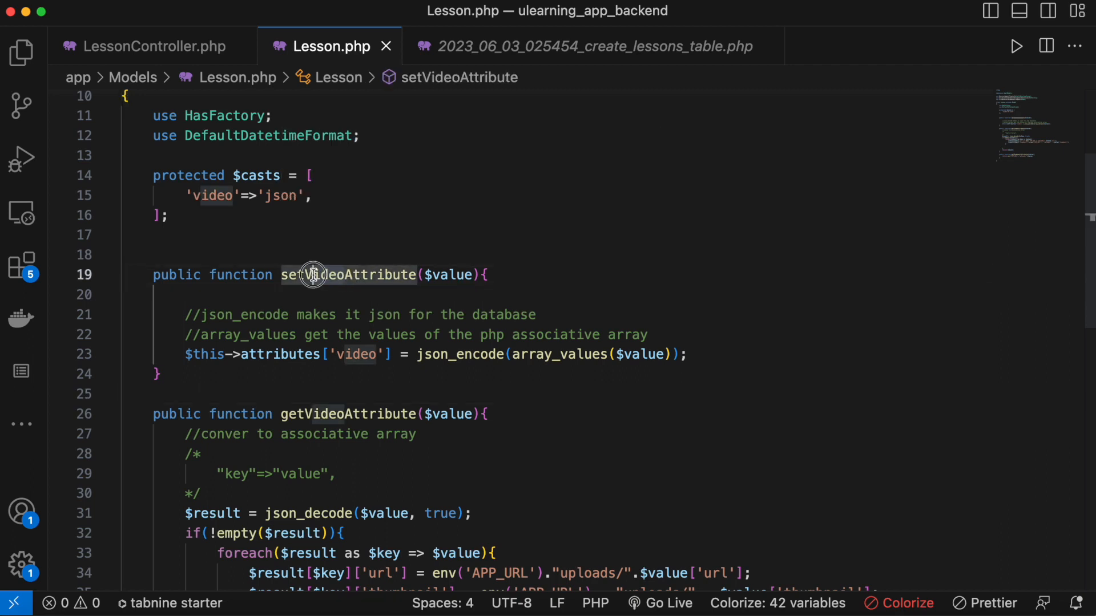
mouse_move(321, 289)
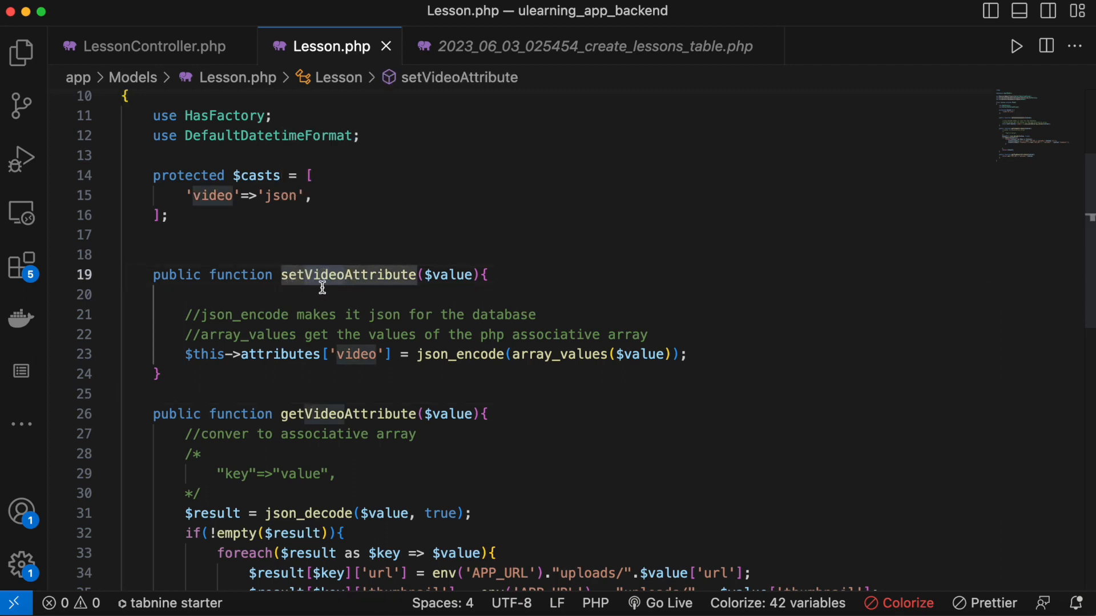
mouse_move(421, 294)
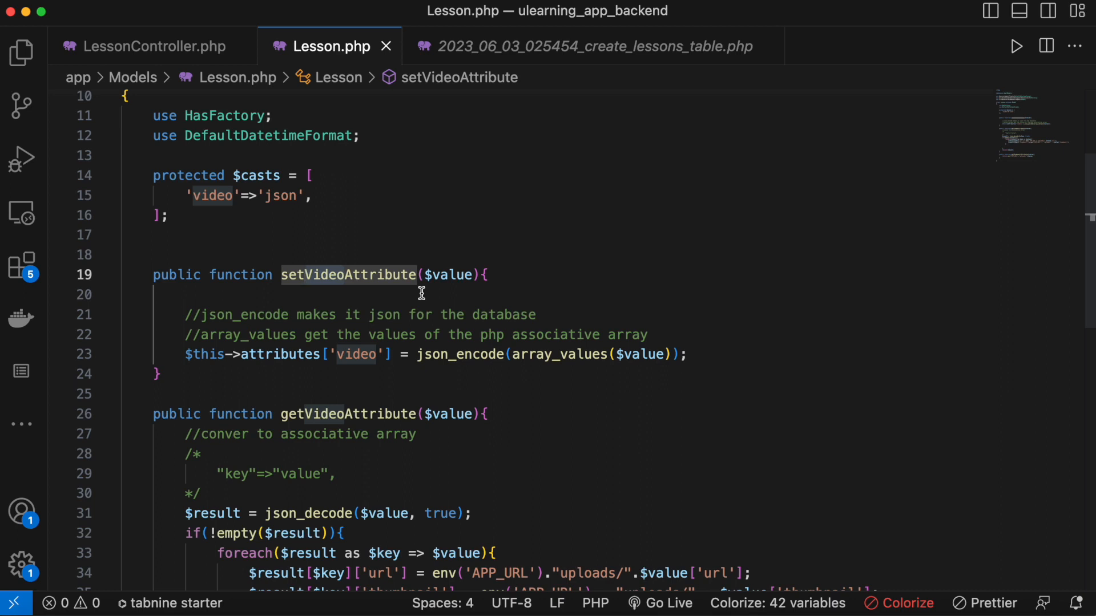
mouse_move(283, 240)
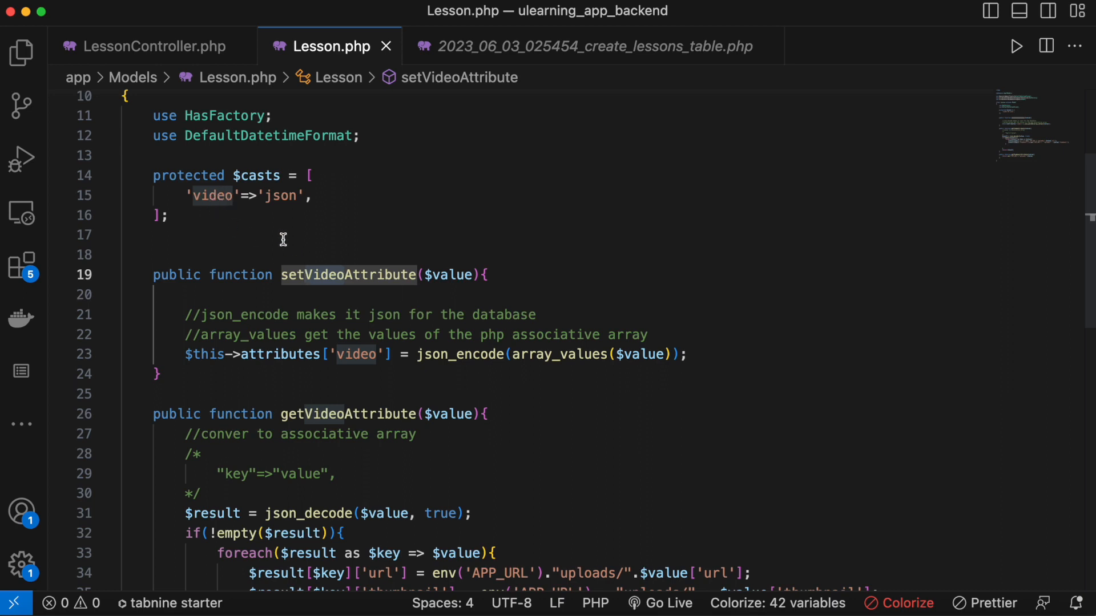
left_click(167, 215)
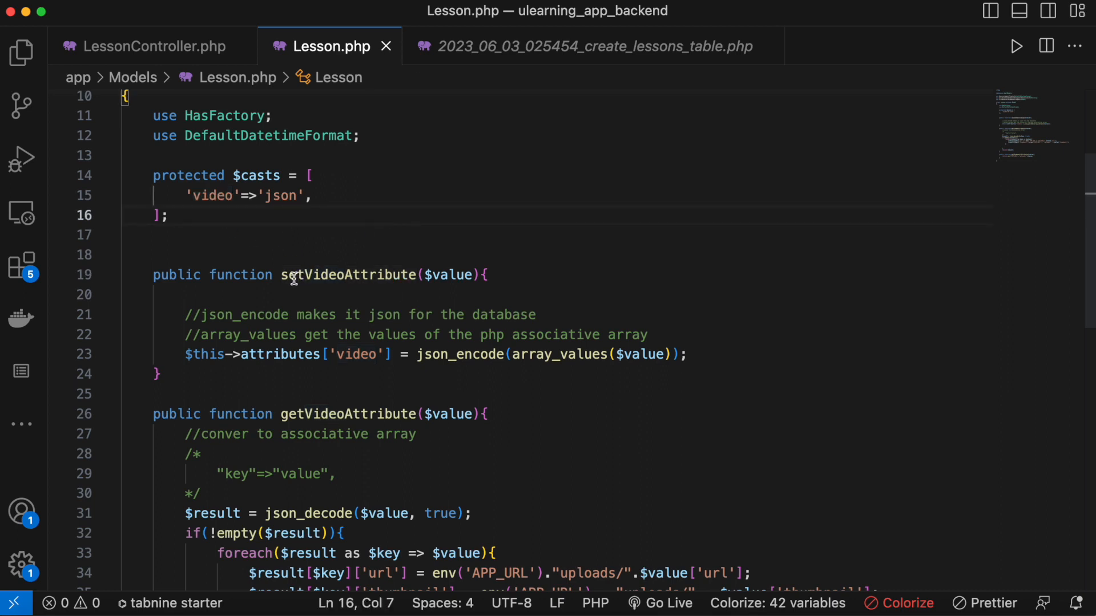
mouse_move(529, 68)
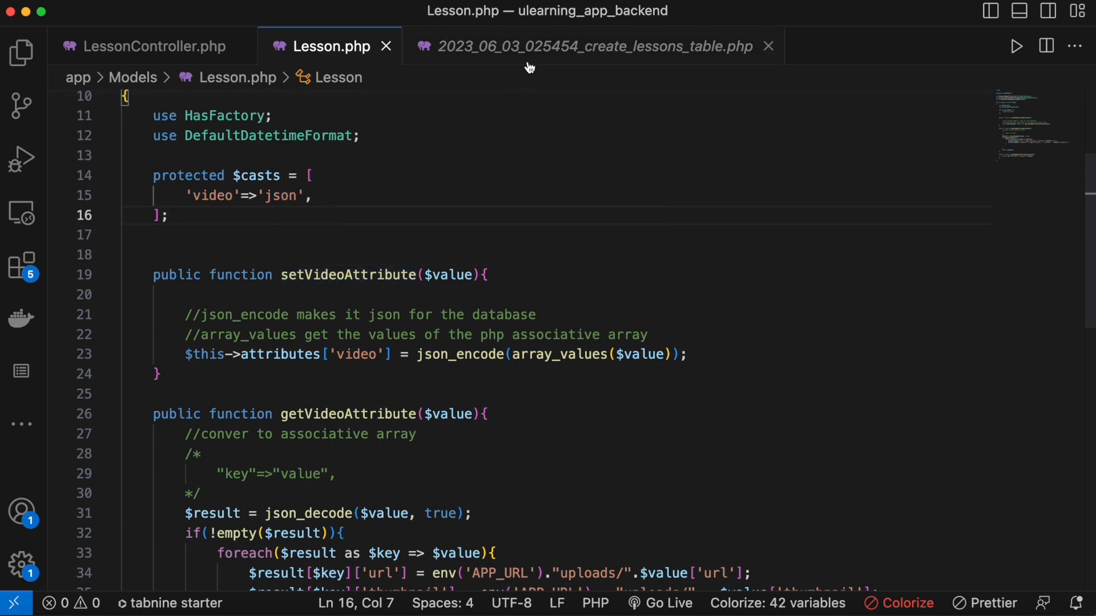
left_click(594, 46)
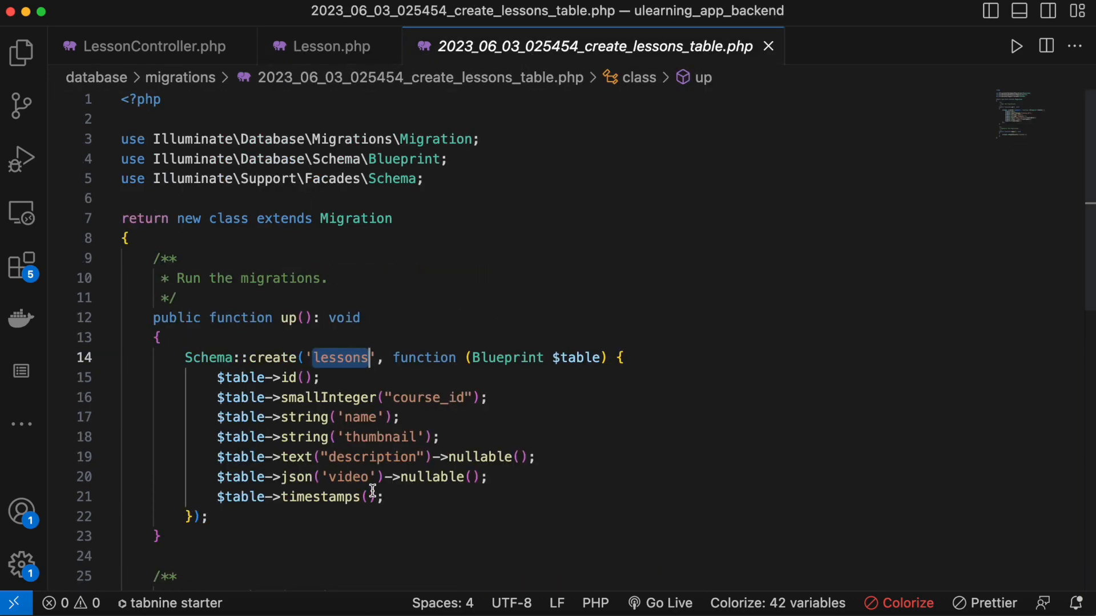
mouse_move(325, 46)
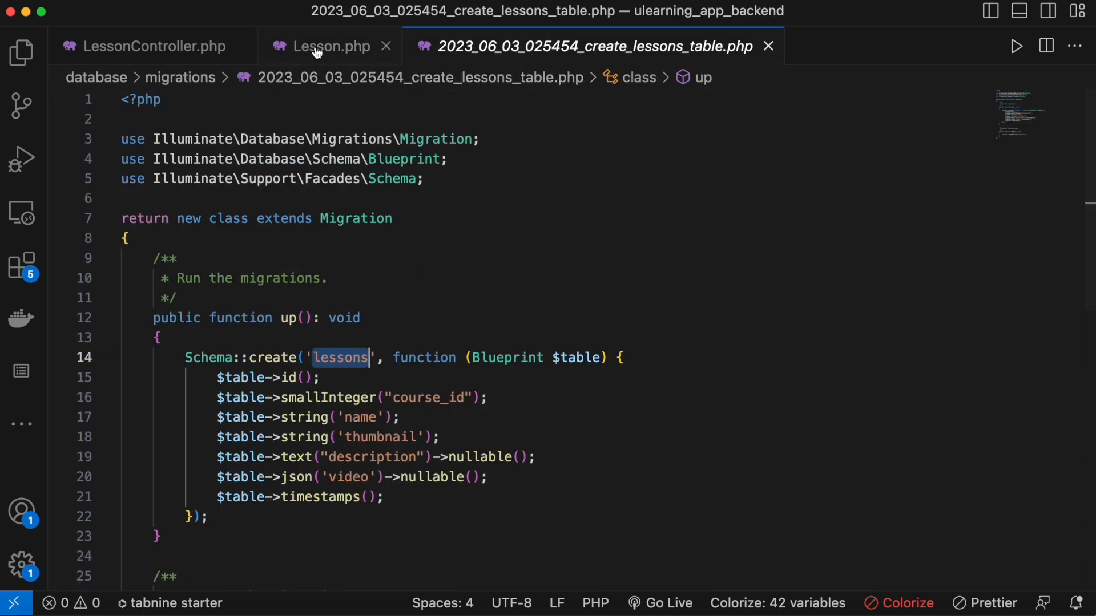
left_click(330, 46)
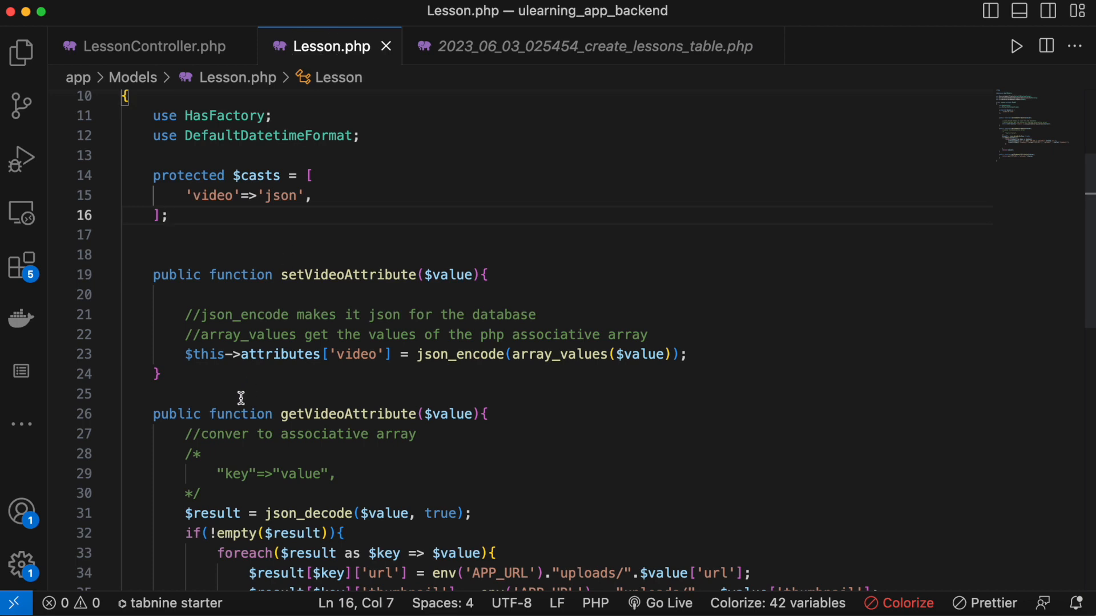
scroll("up", 3)
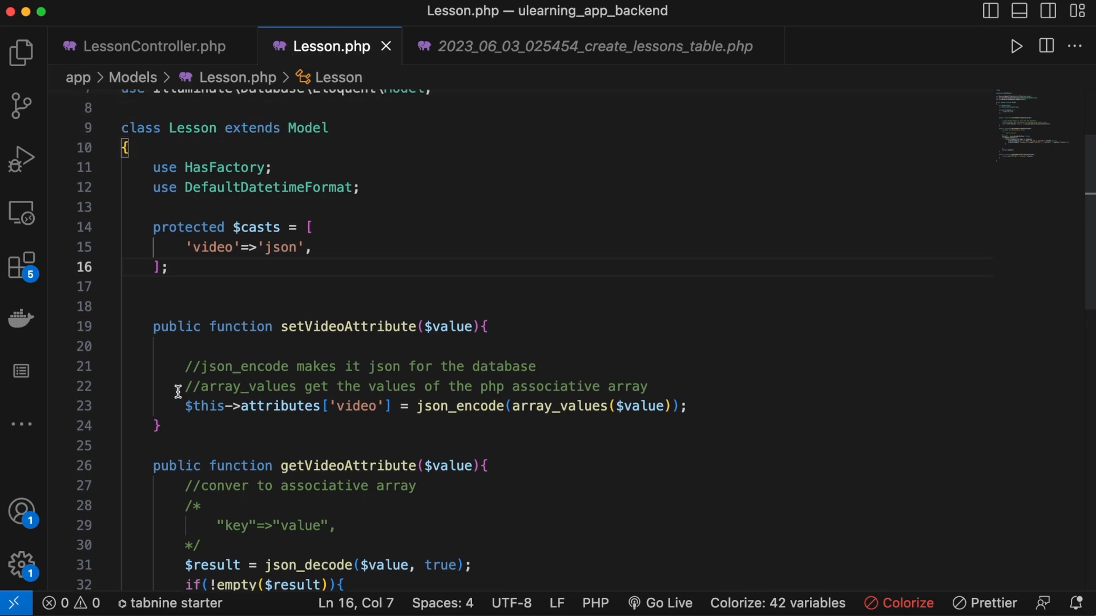
scroll("up", 3)
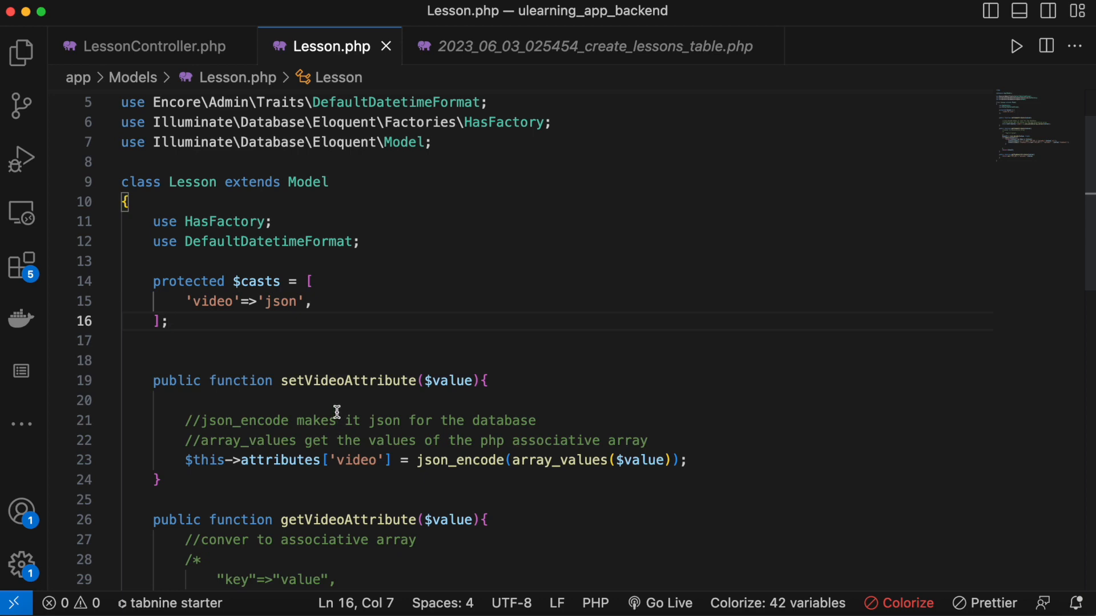
mouse_move(315, 358)
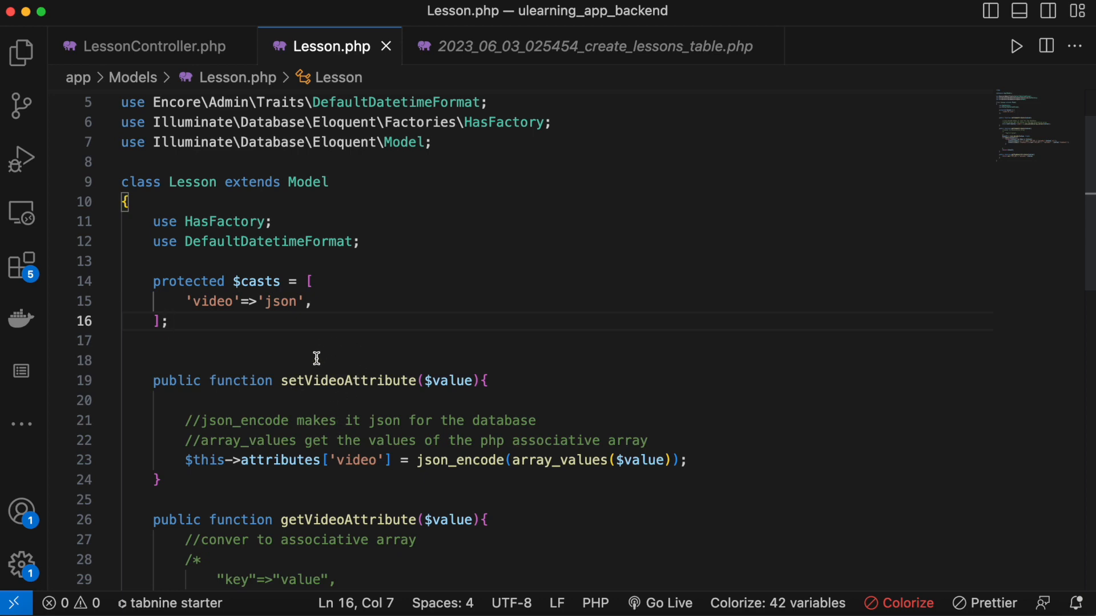
mouse_move(300, 432)
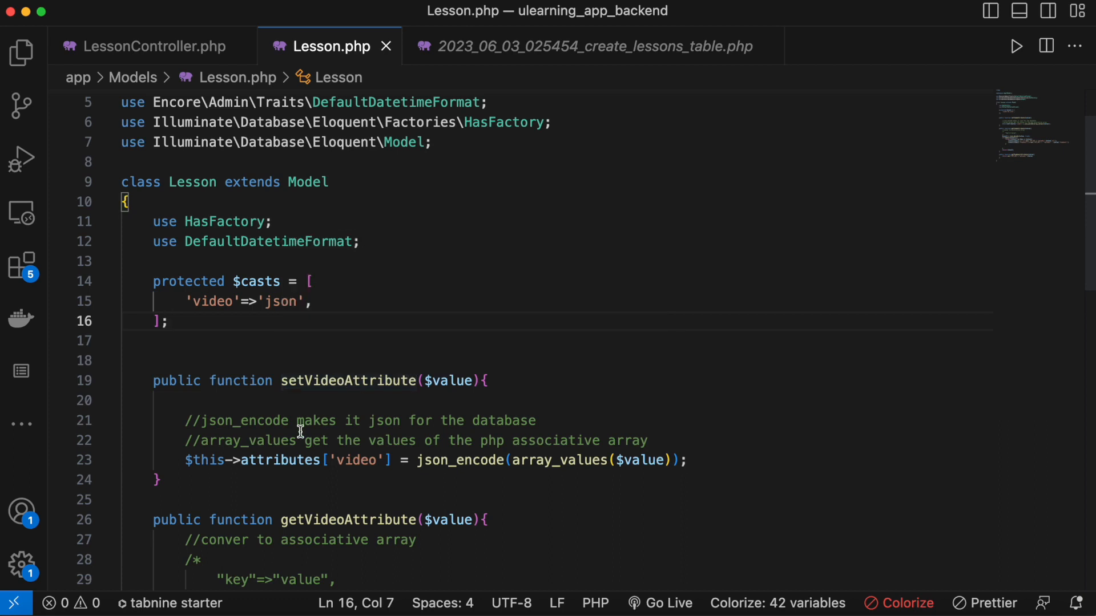
mouse_move(347, 380)
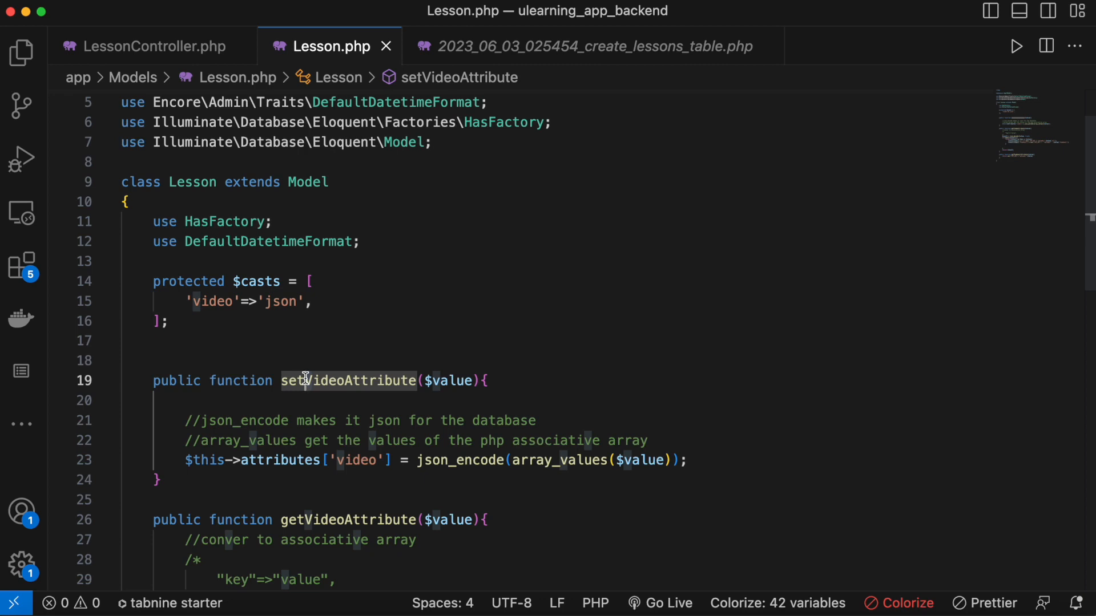
mouse_move(280, 460)
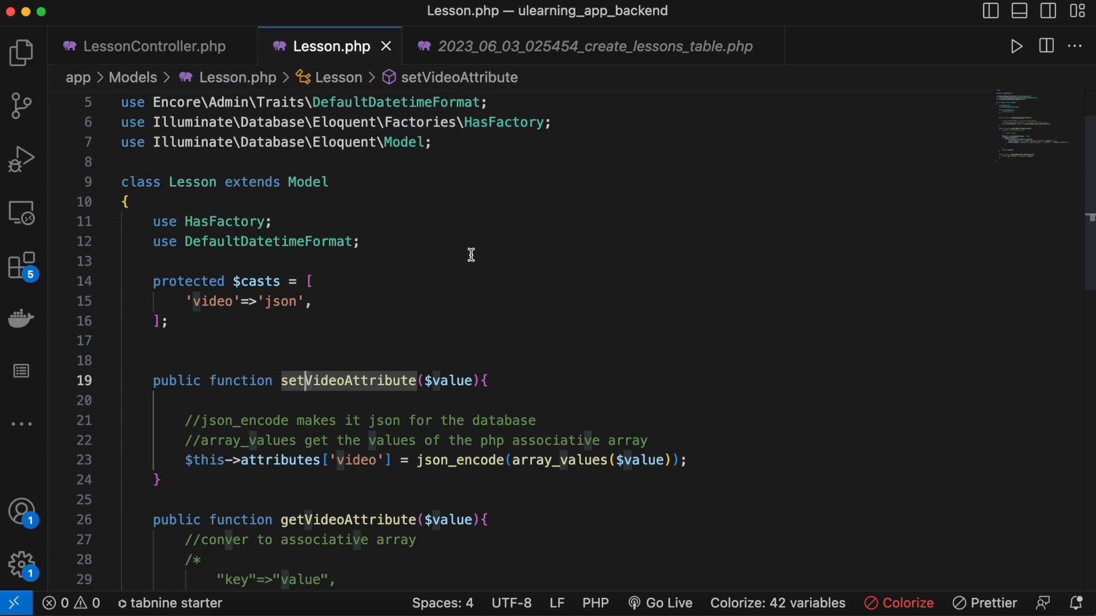
mouse_move(331, 401)
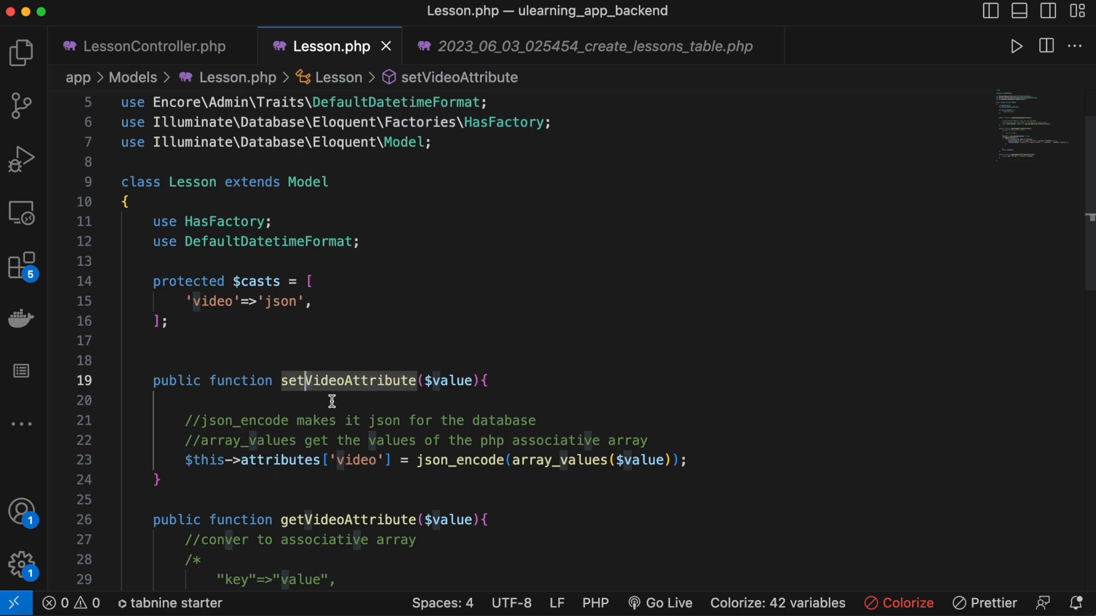
Insert dd($value); as the first line of setVideoAttribute.
left_click(482, 380)
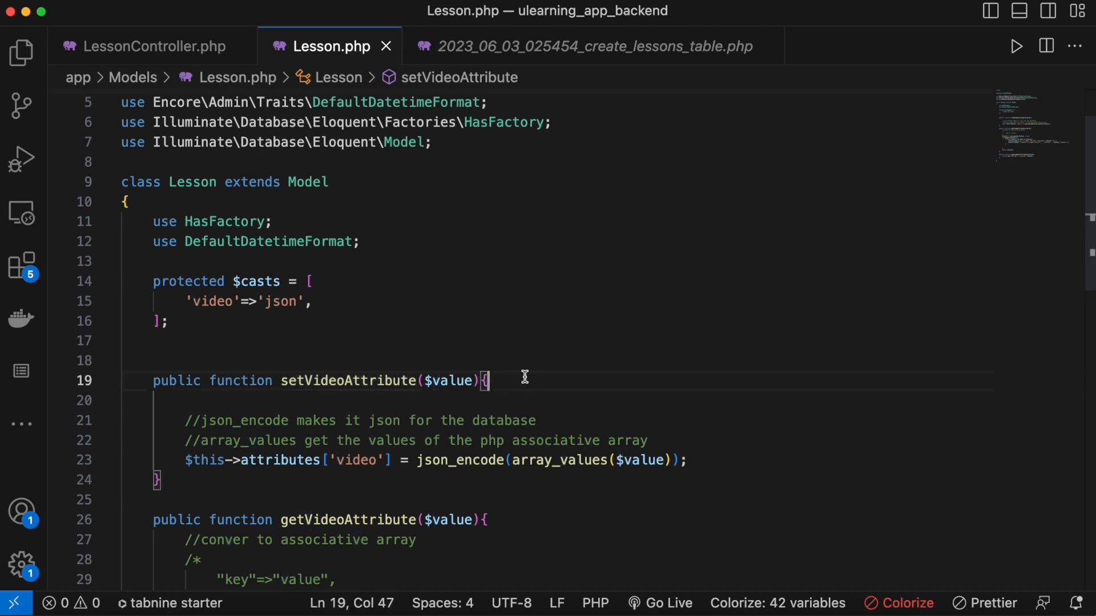
left_click(664, 460)
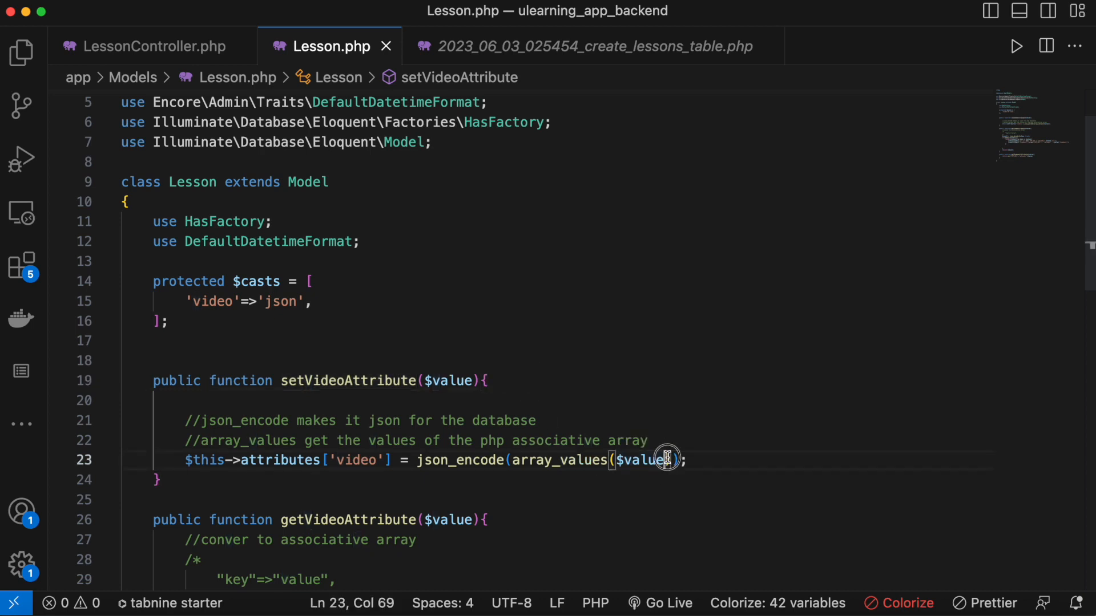
double_click(639, 459)
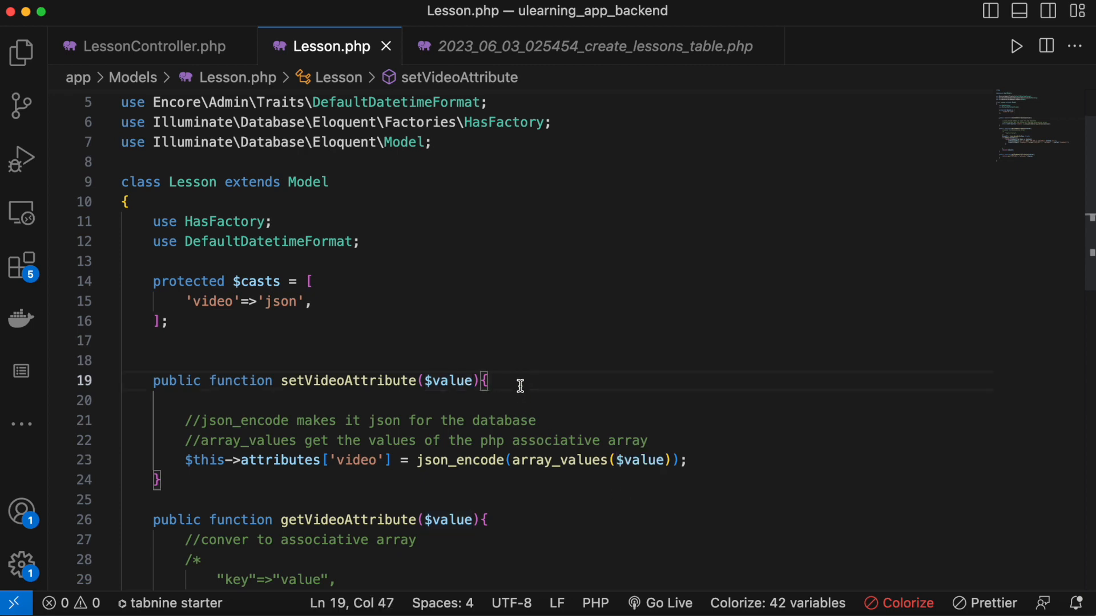
double_click(449, 380)
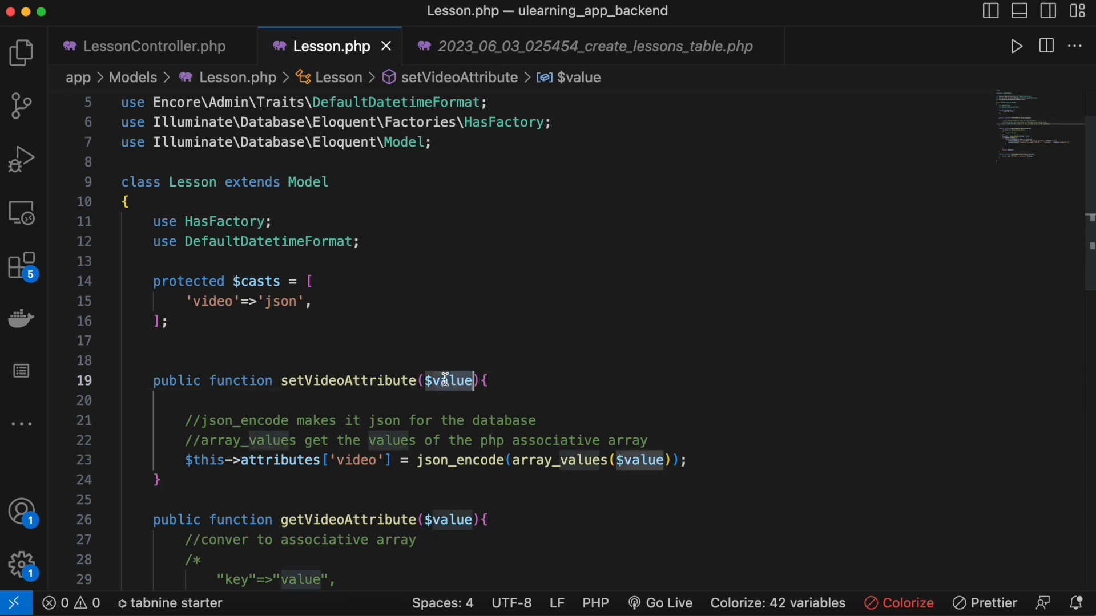
scroll("down", 3)
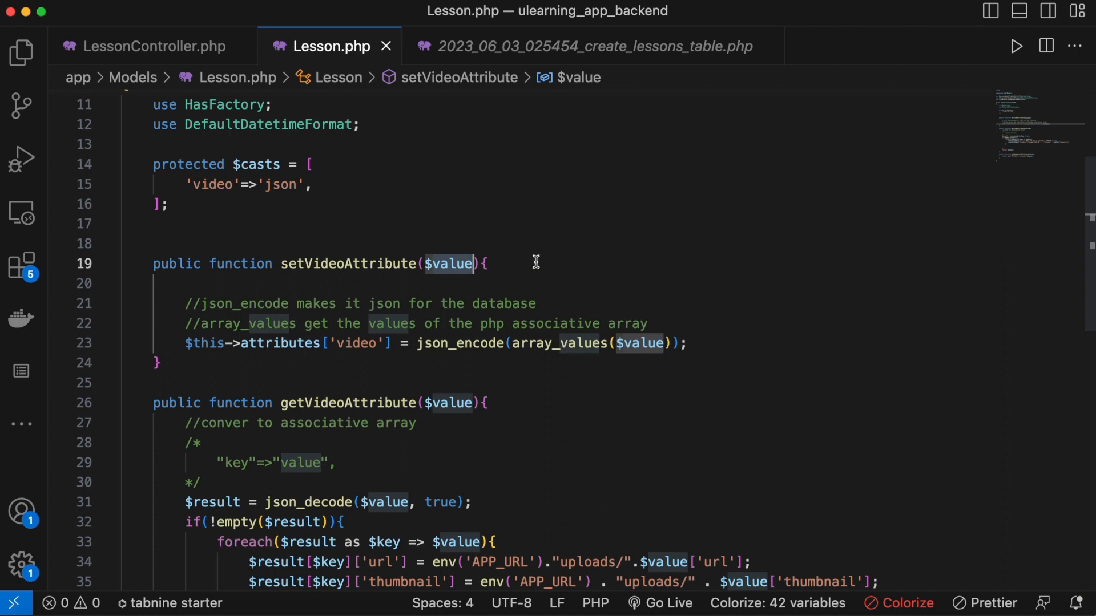
key("enter")
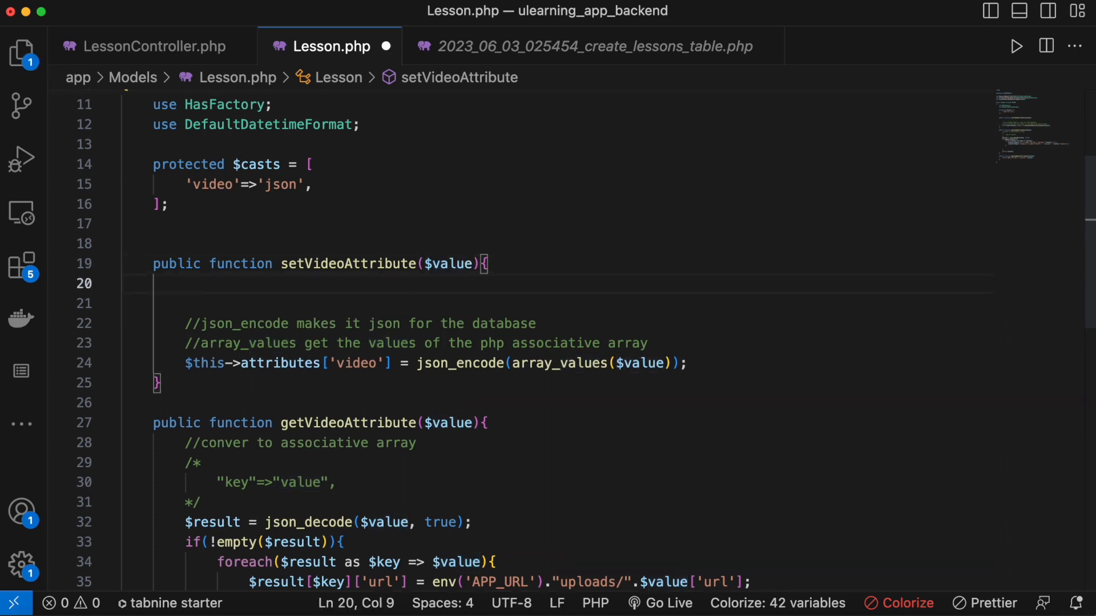
type("dd($value)")
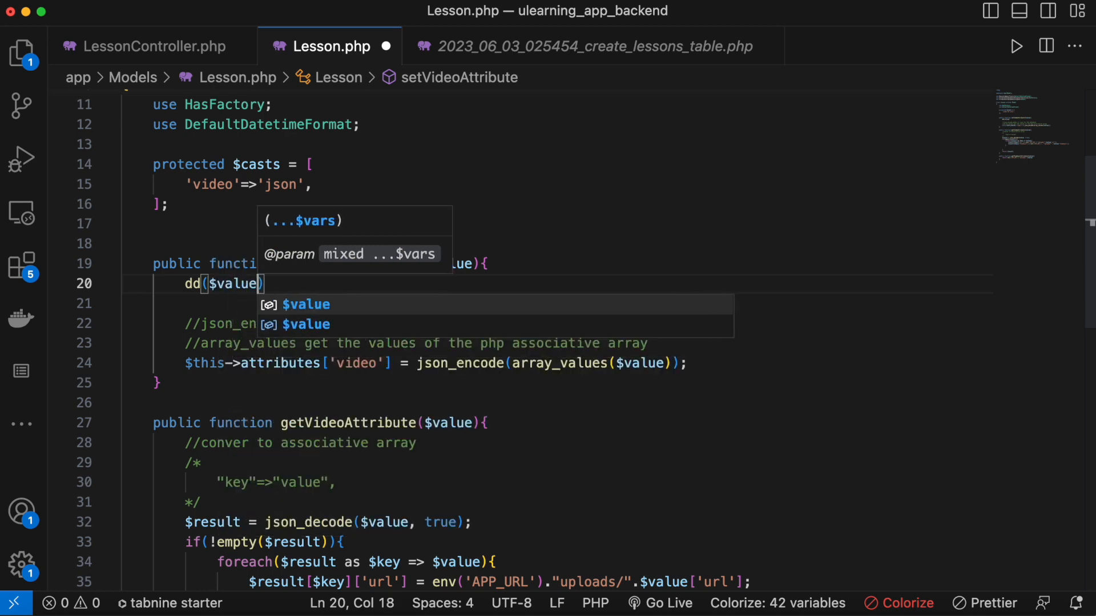
type(";")
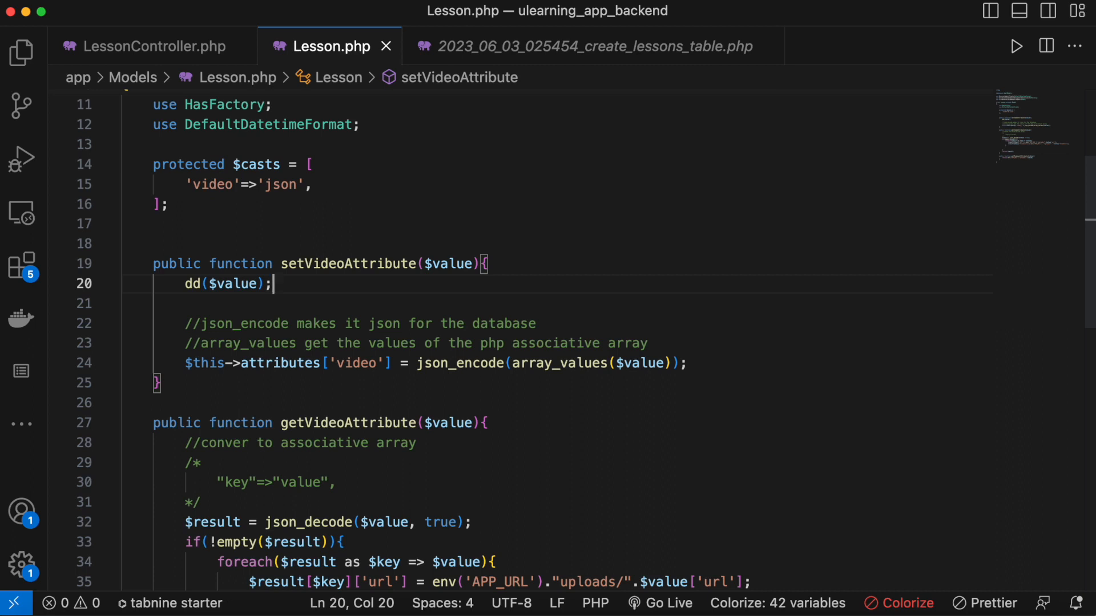
mouse_move(520, 270)
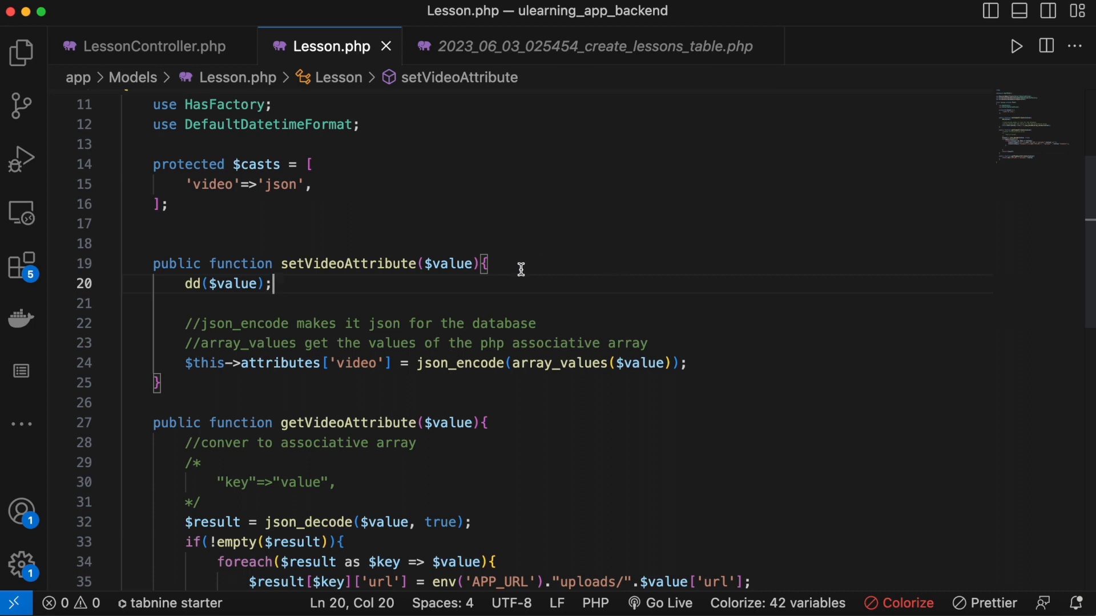
scroll("up", 3)
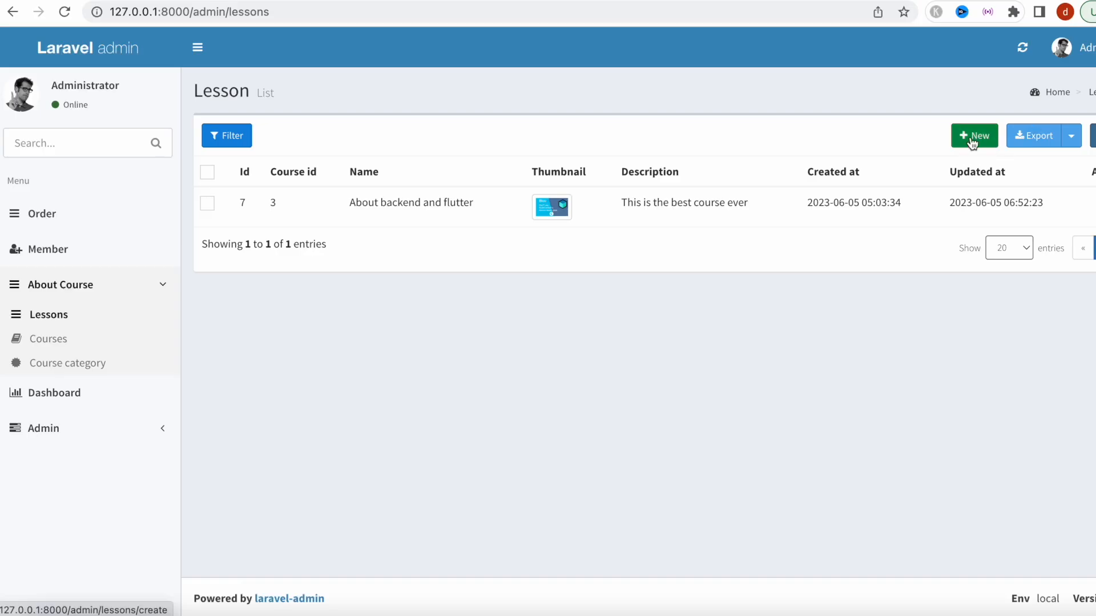
Start a new lesson named 'Laravel application' in the laravel course with a thumbnail image.
left_click(972, 135)
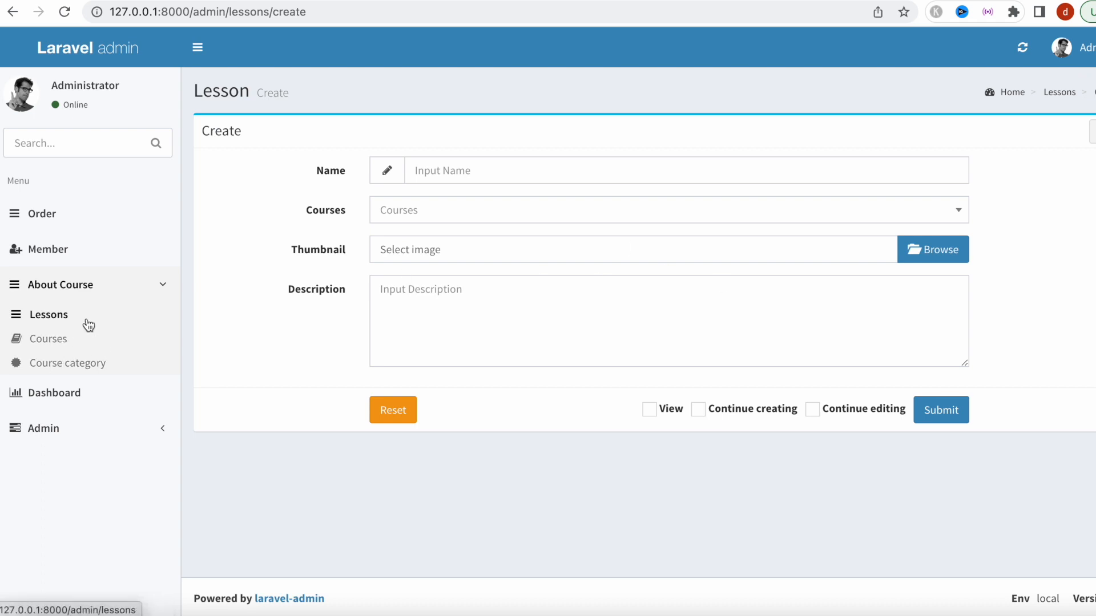
left_click(47, 314)
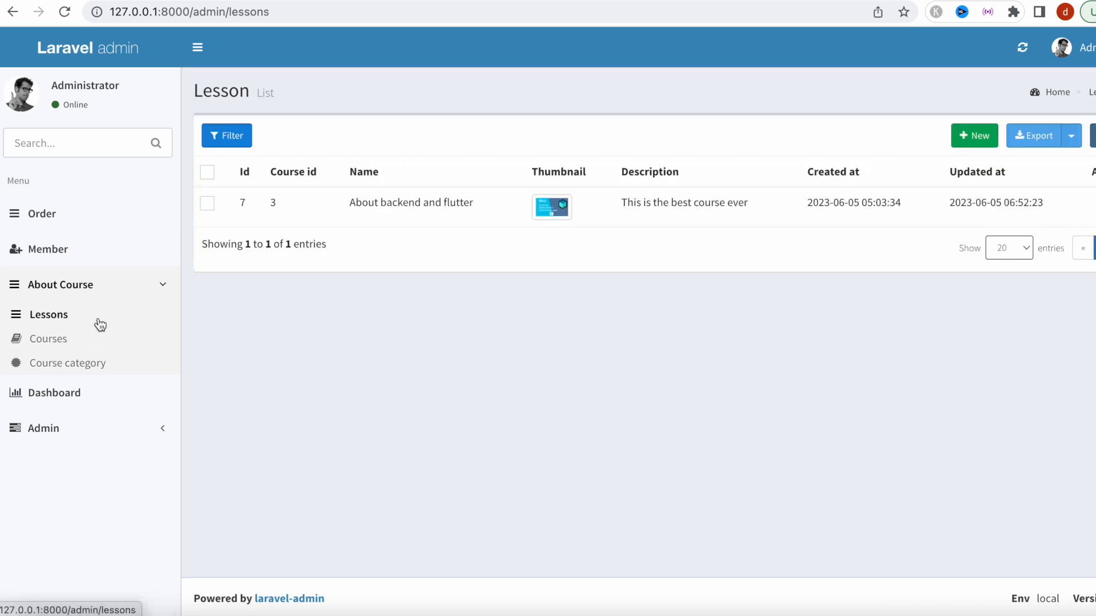
left_click(974, 134)
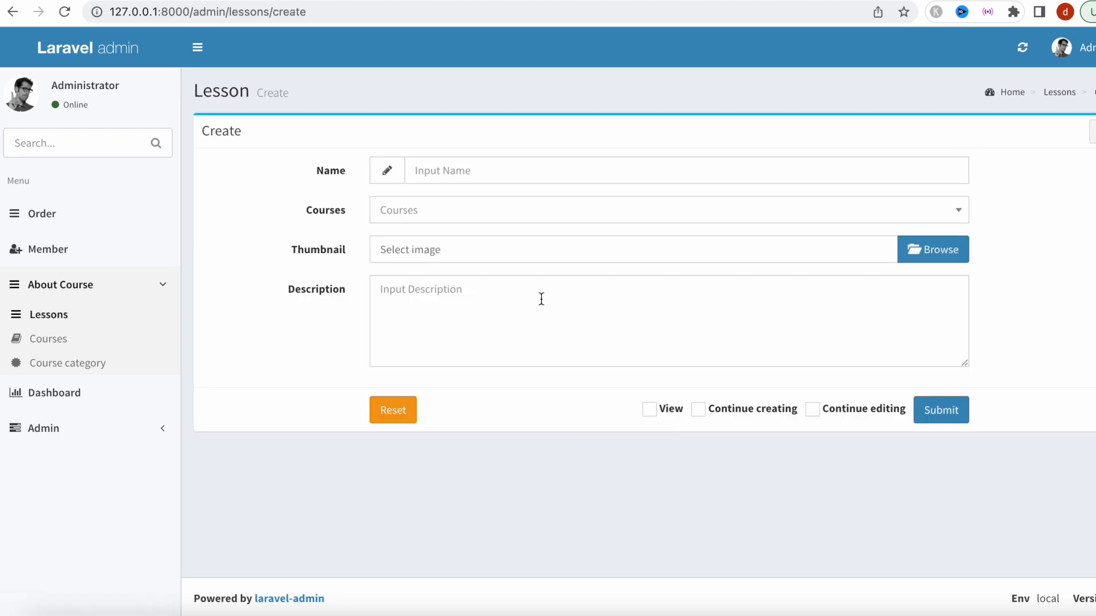
mouse_move(293, 440)
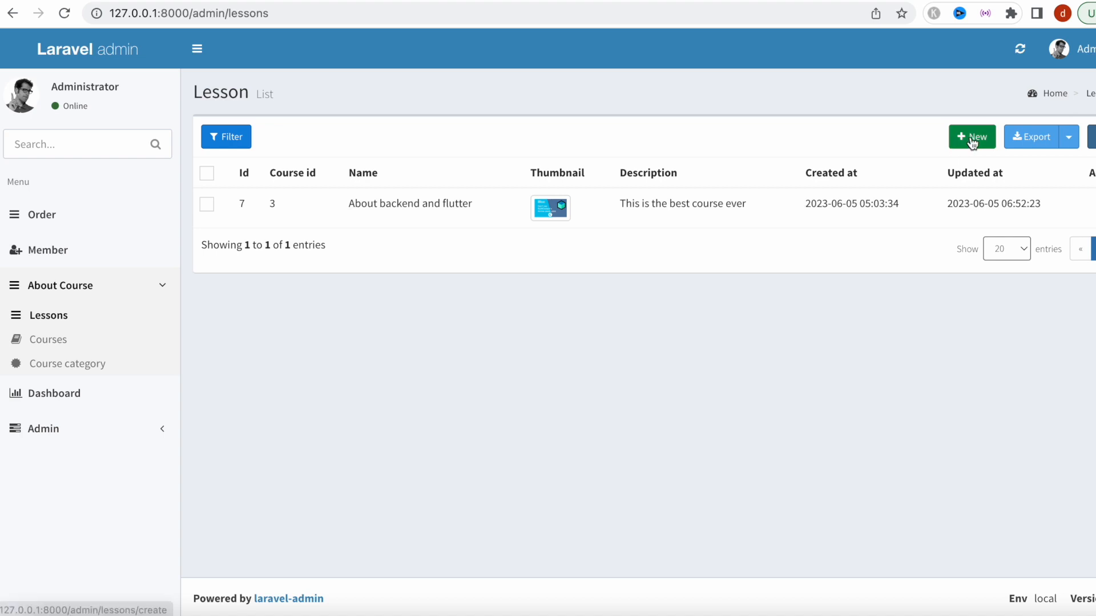
left_click(970, 137)
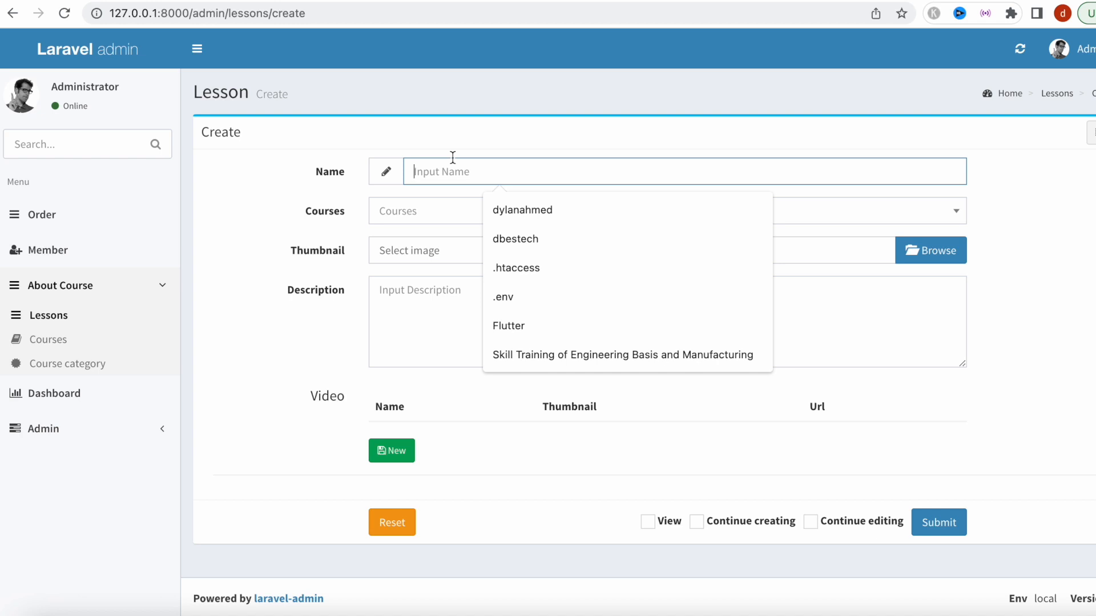
type("Laravel appl")
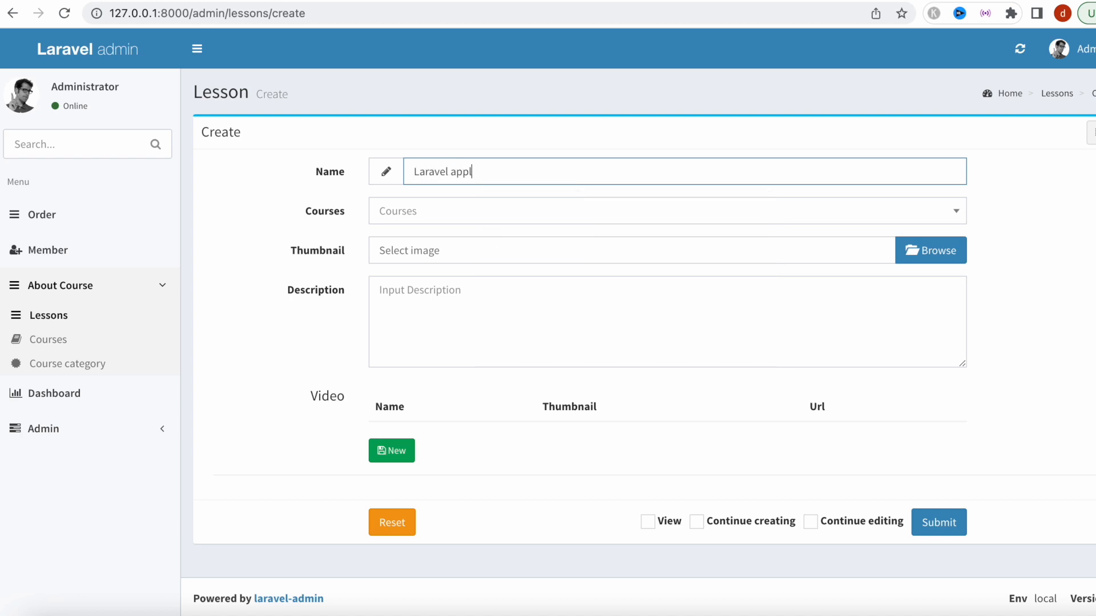
type("ication")
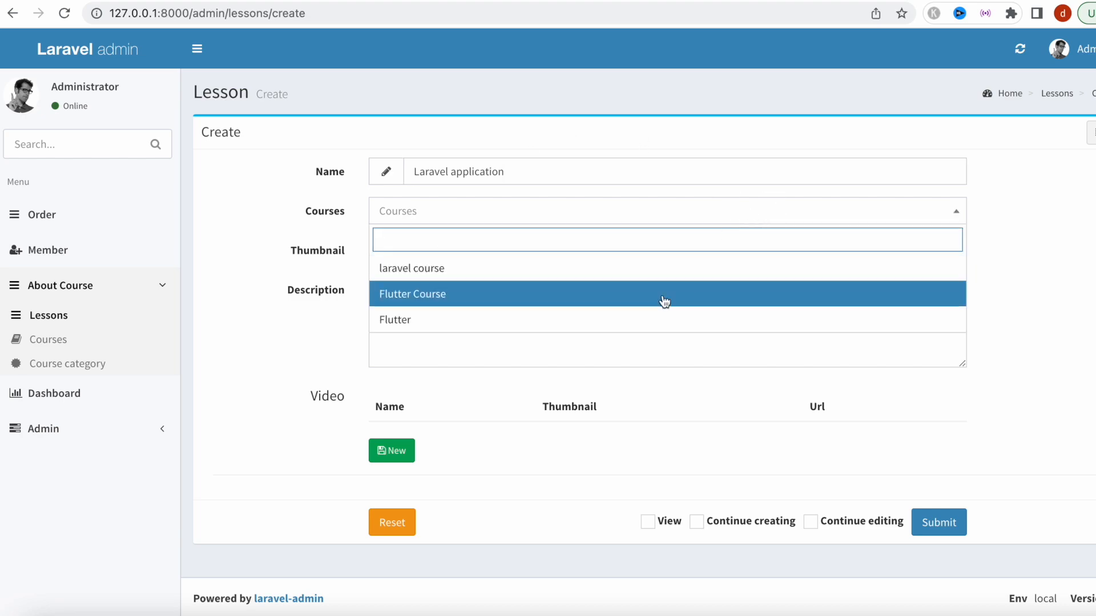
left_click(411, 268)
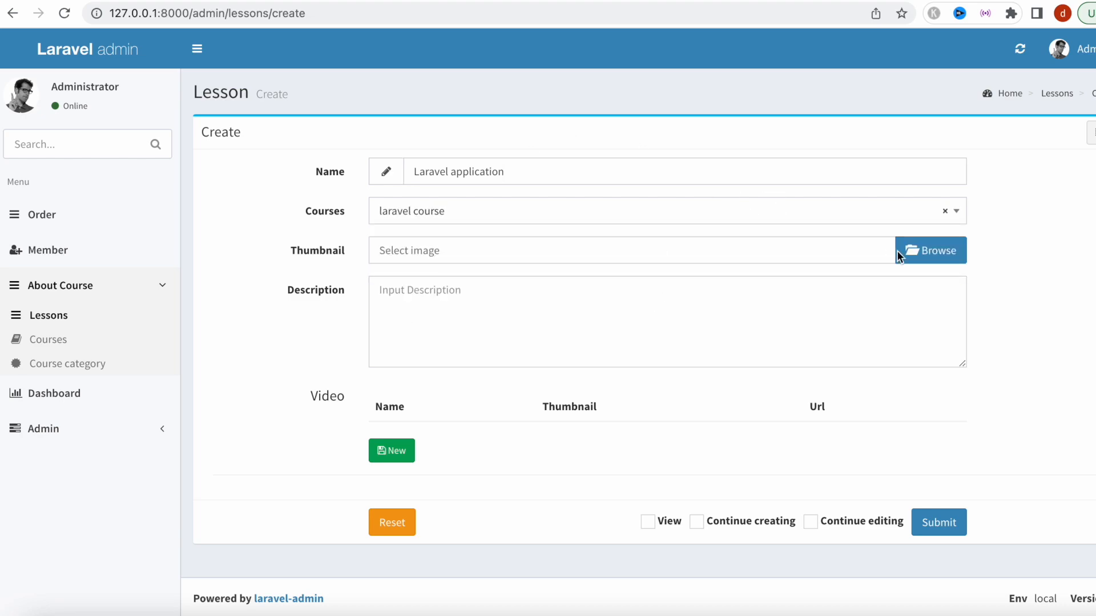
left_click(930, 250)
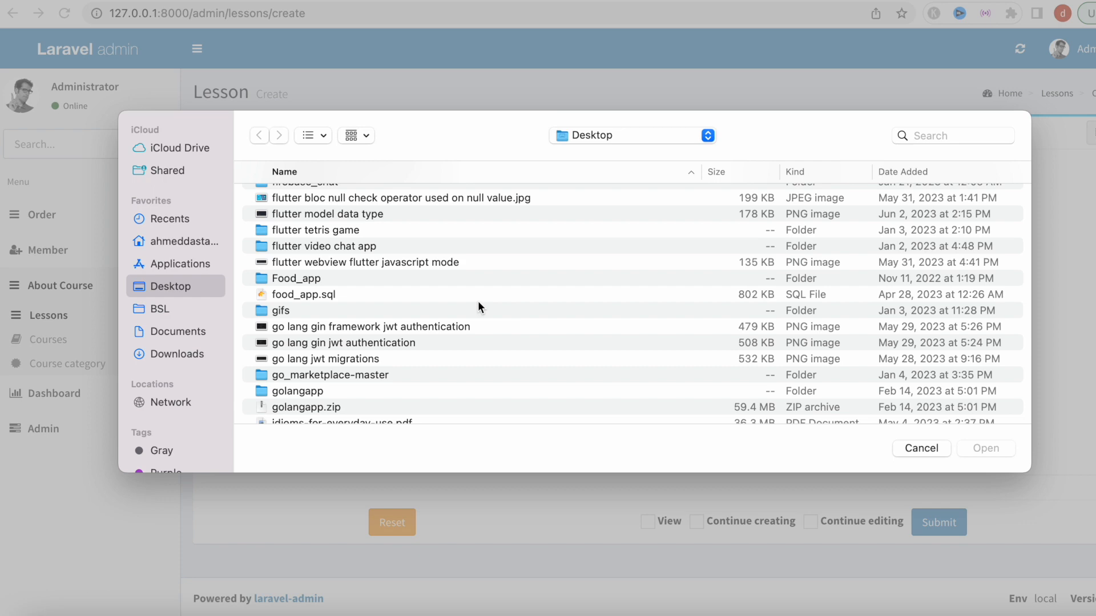
Add description 'This is a test' and a video row with thumbnail and url files.
scroll("down", 3)
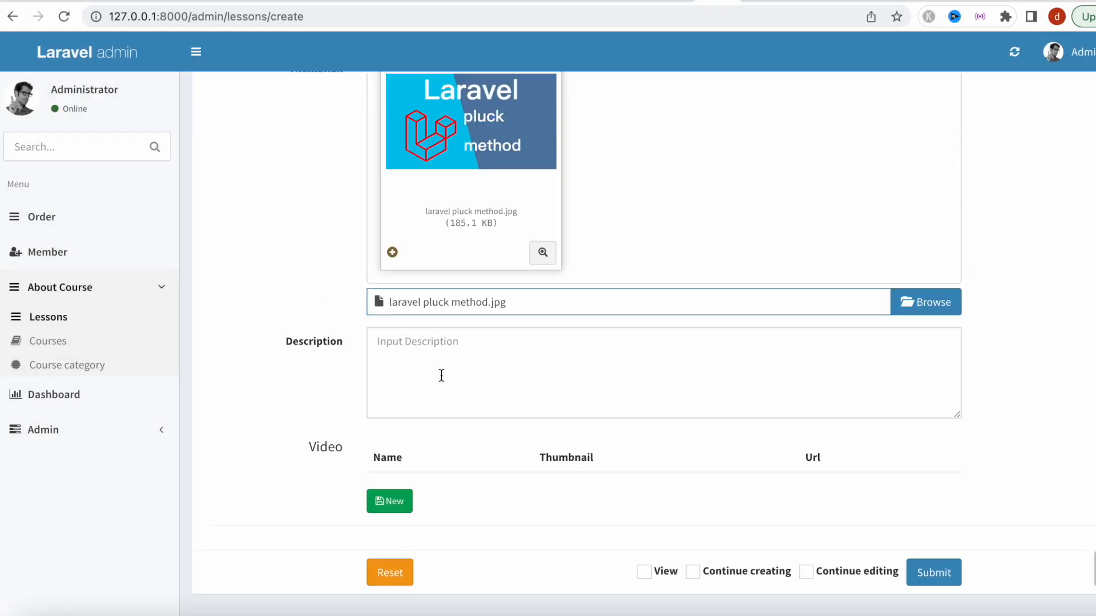
type("This is a test")
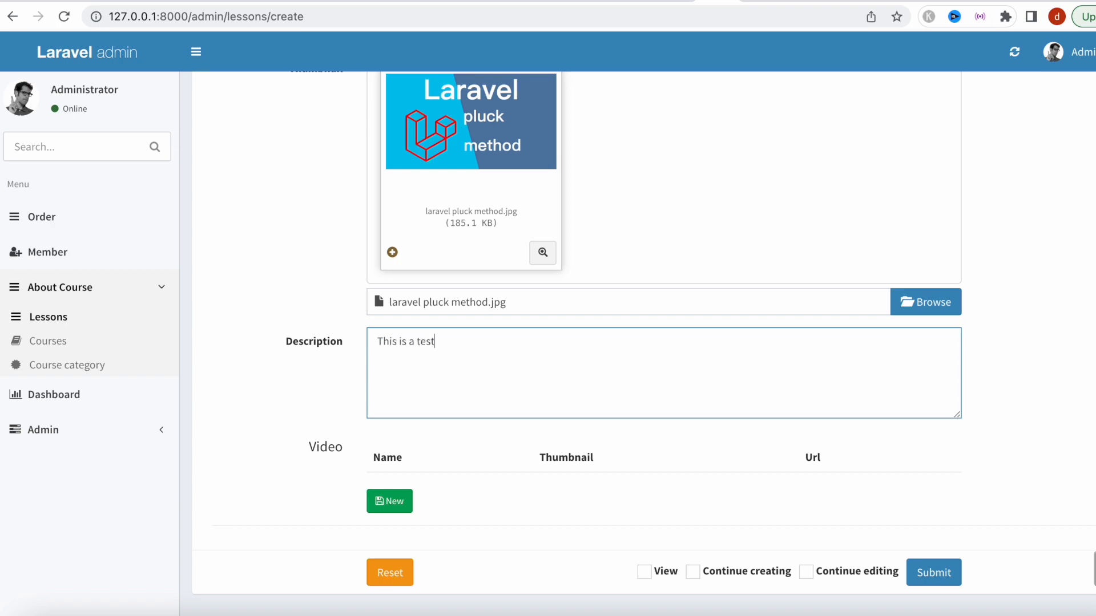
left_click(388, 501)
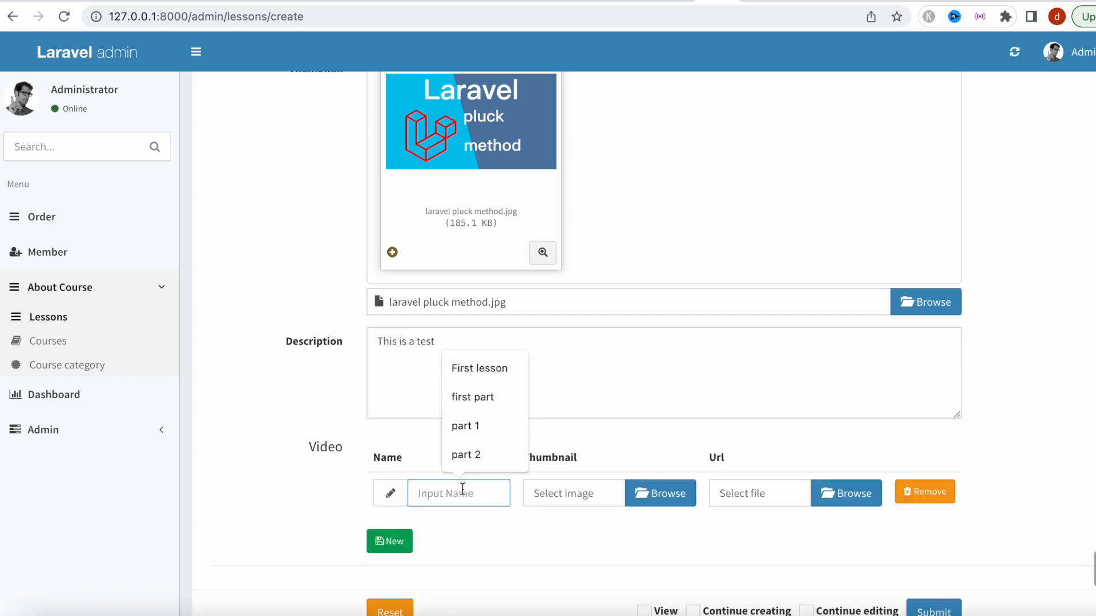
left_click(845, 493)
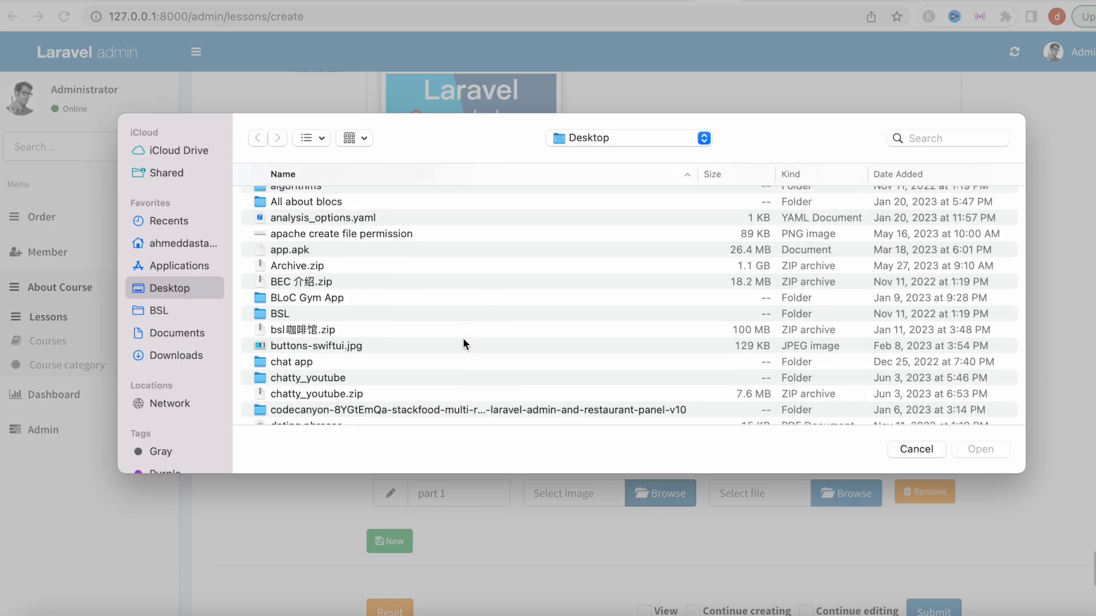
scroll("down", 3)
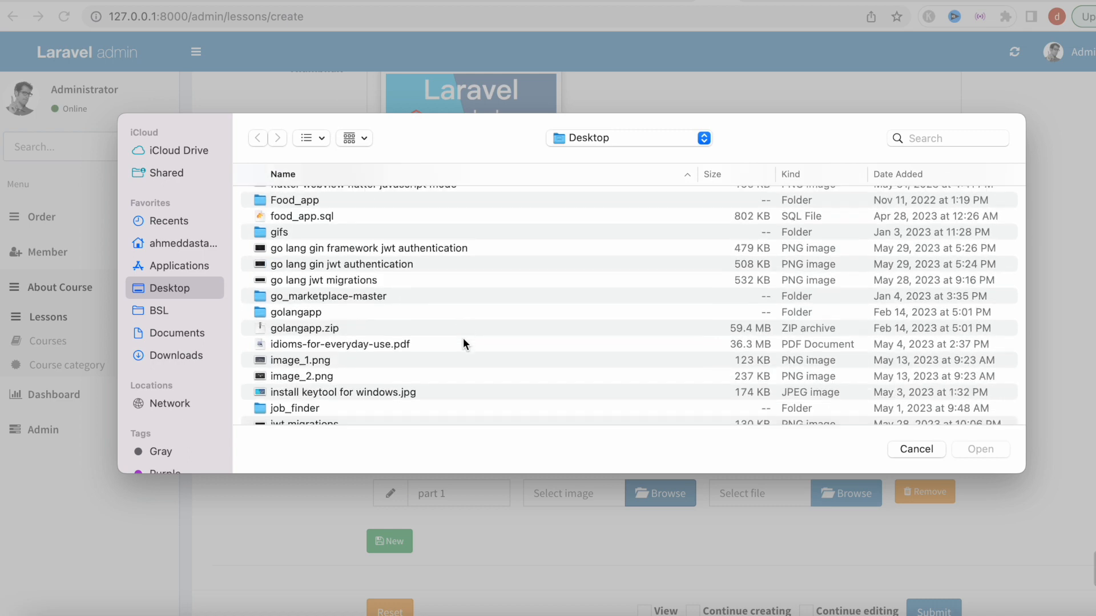
left_click(915, 449)
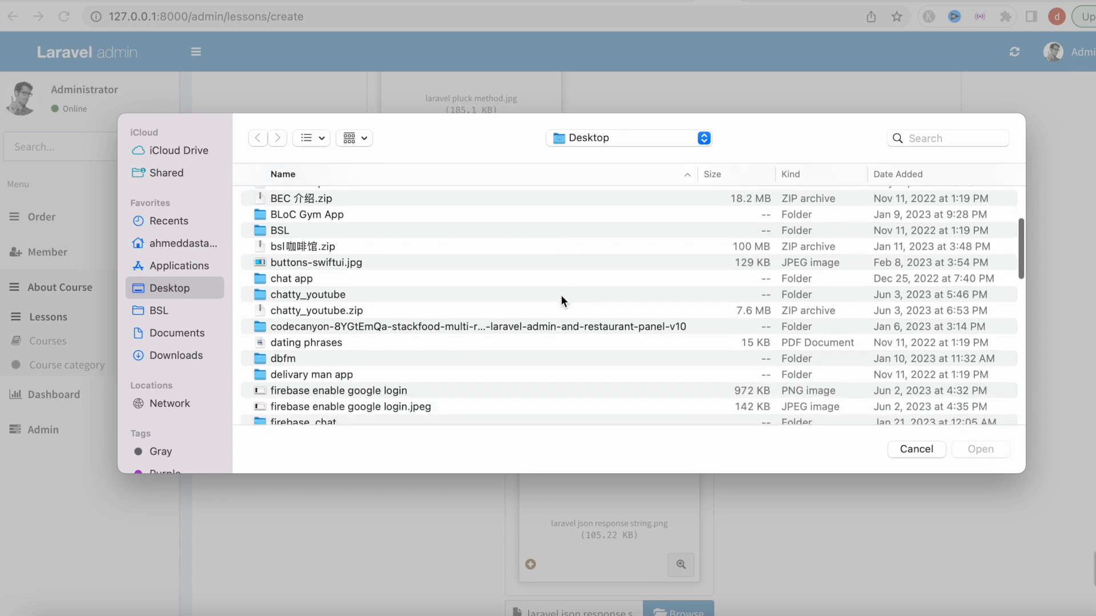
scroll("down", 3)
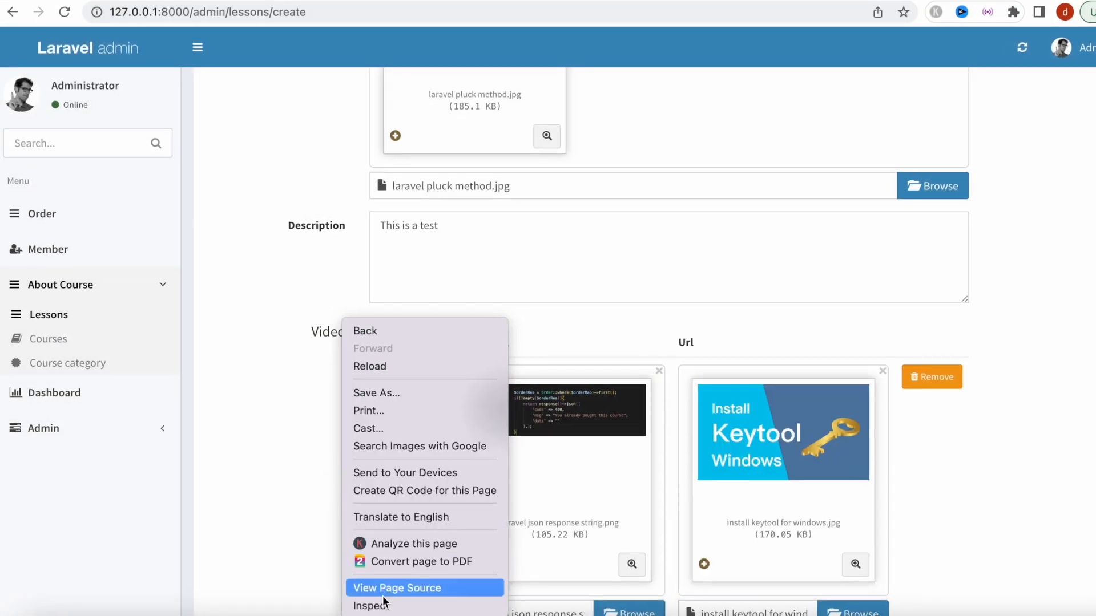
Preview the failed lessons request in DevTools to read the dumped video array.
left_click(371, 606)
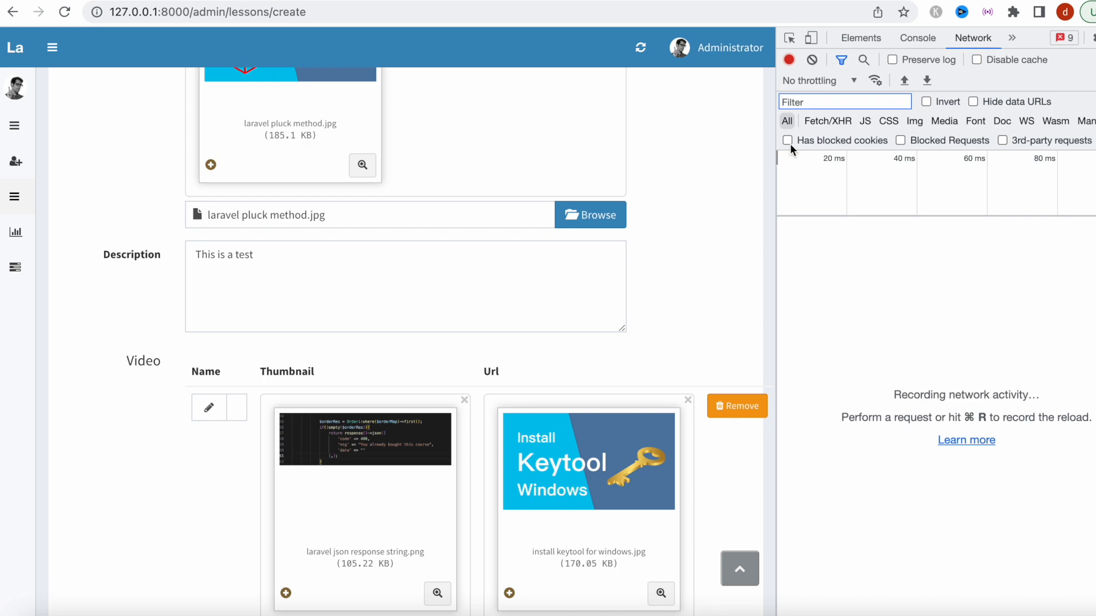
scroll("down", 3)
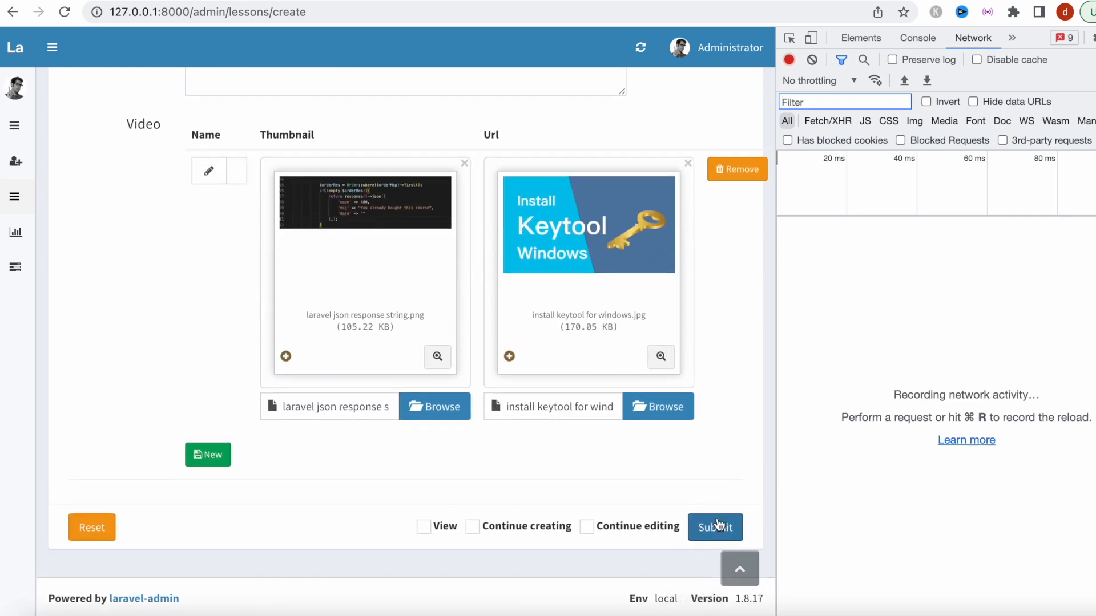
left_click(714, 527)
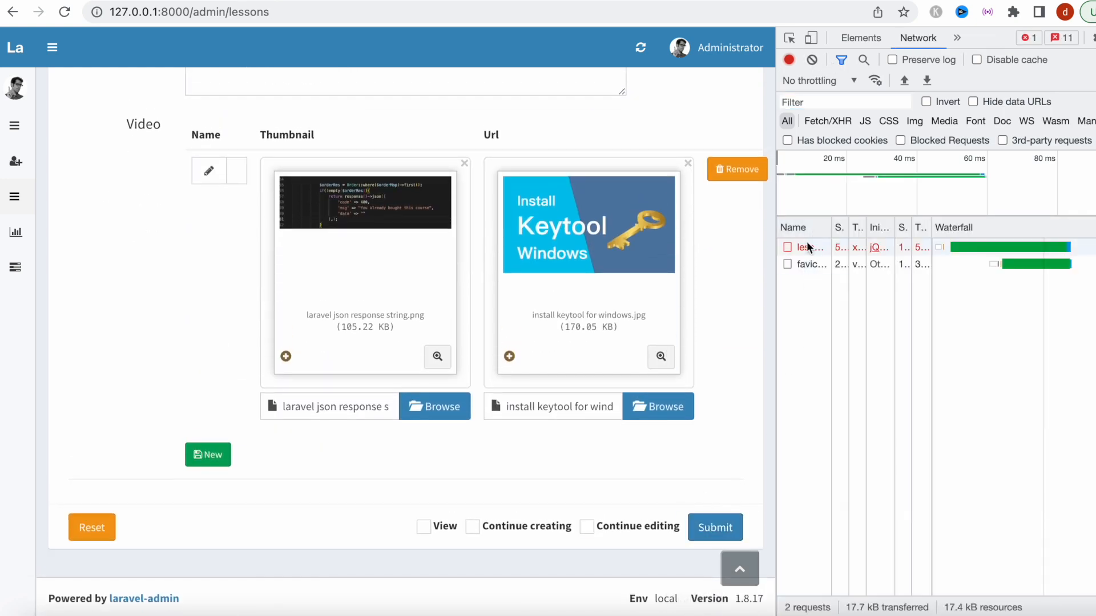
left_click(809, 246)
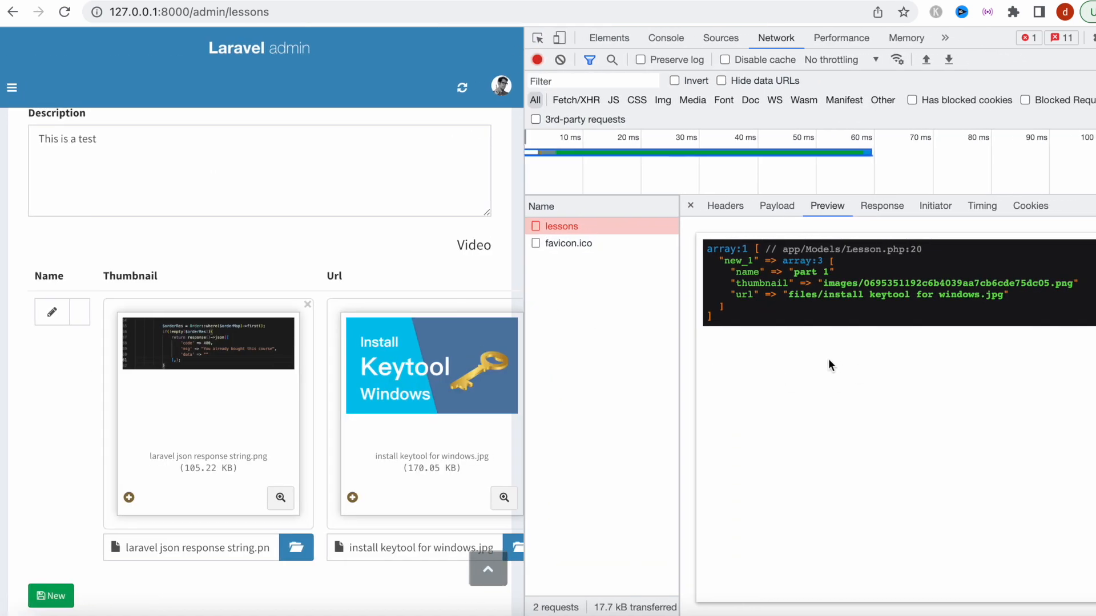
mouse_move(751, 294)
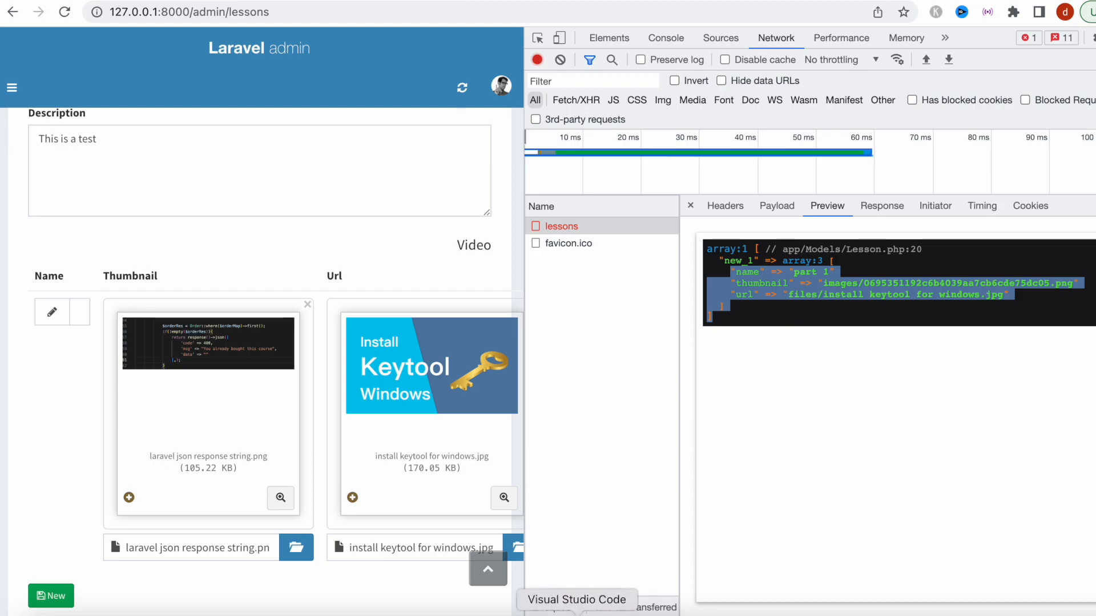
Review the dd($value) line and array_values call in Lesson.php, then return to the dump.
left_click(576, 600)
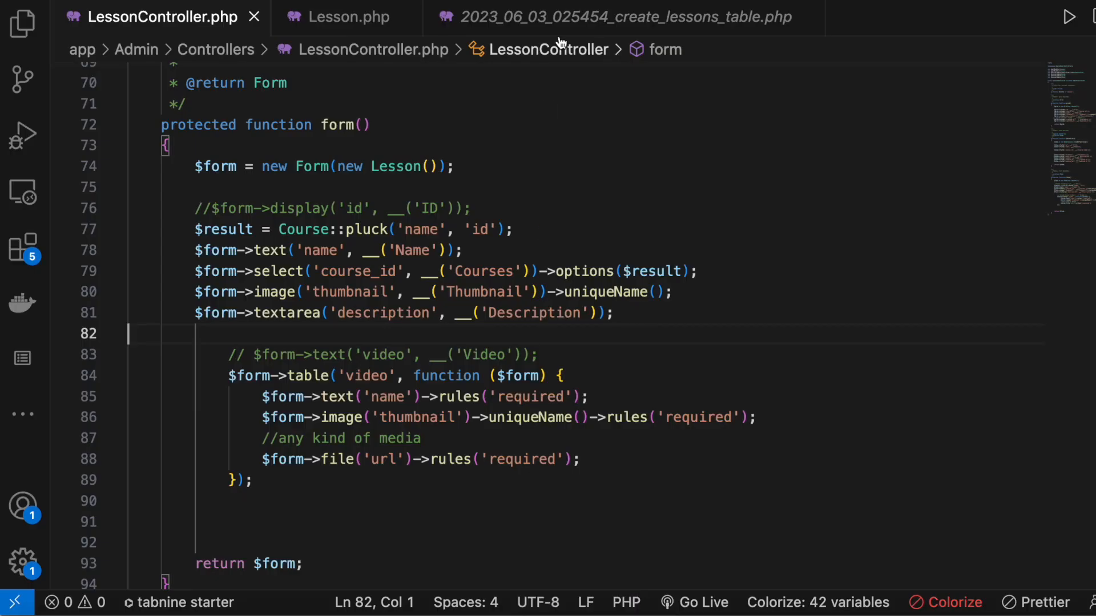
left_click(347, 16)
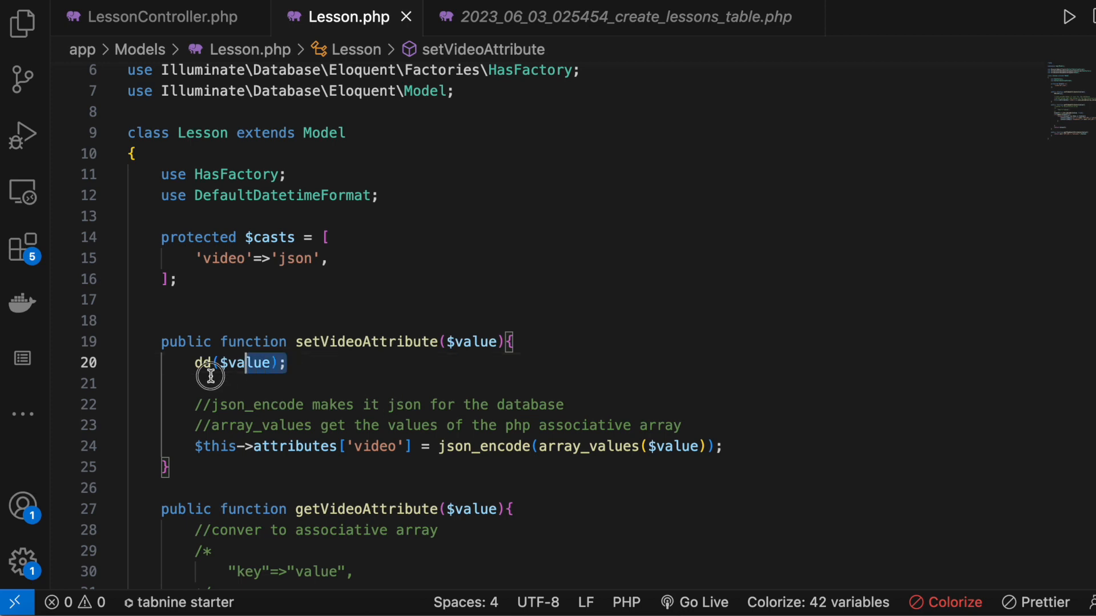
triple_click(237, 363)
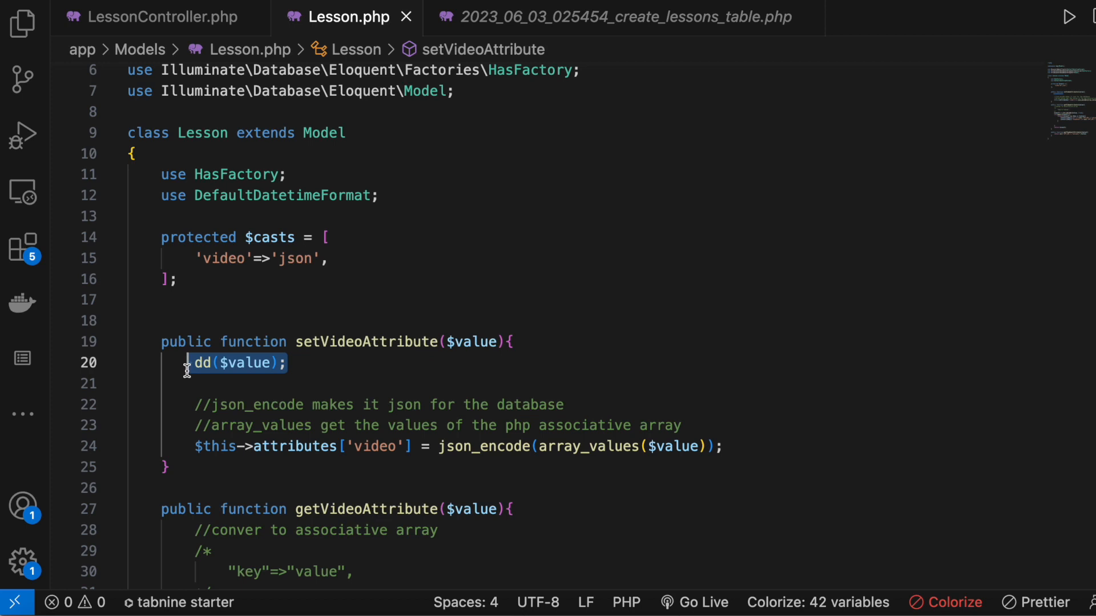
mouse_move(206, 404)
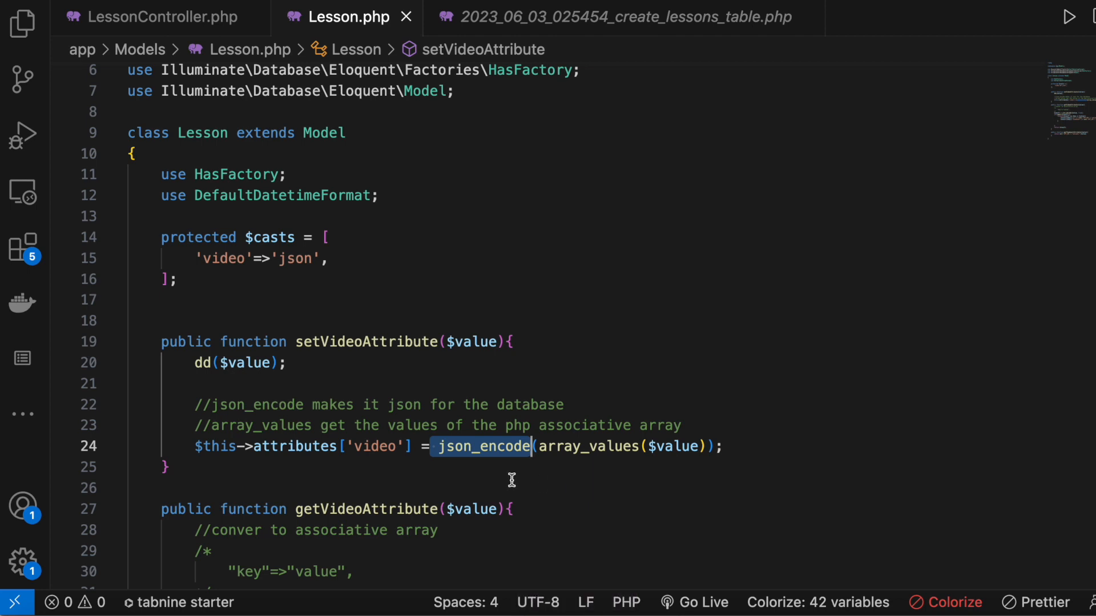
mouse_move(576, 463)
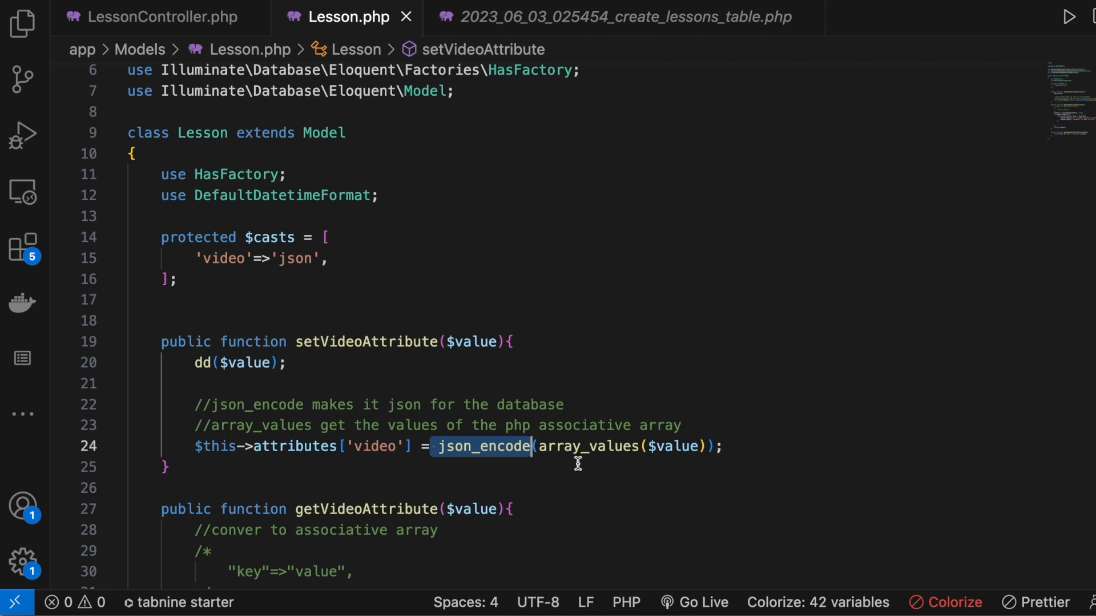
left_click(165, 467)
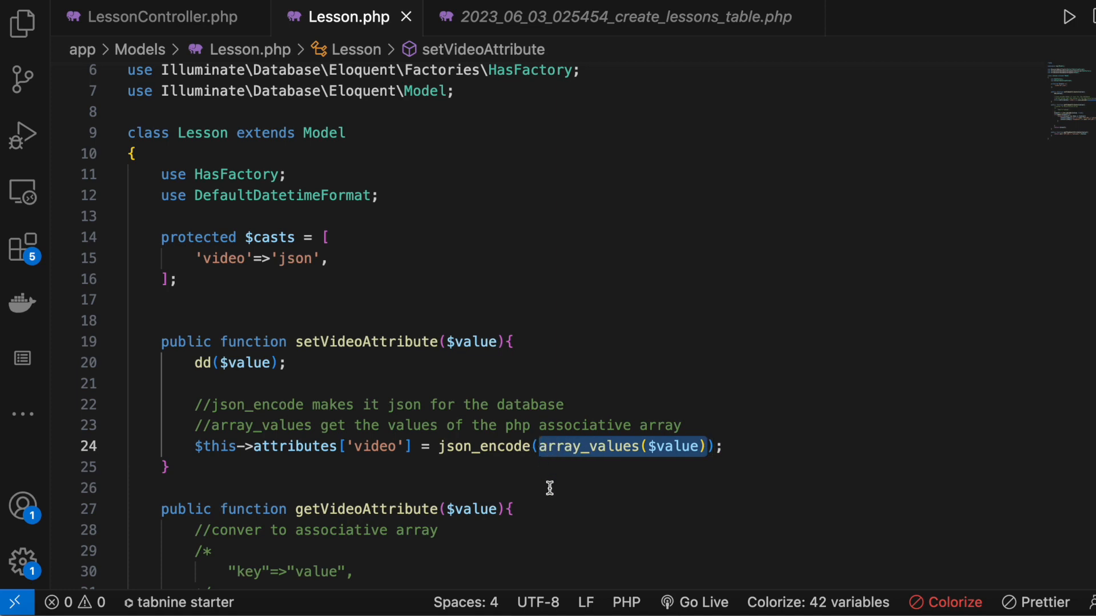
mouse_move(675, 447)
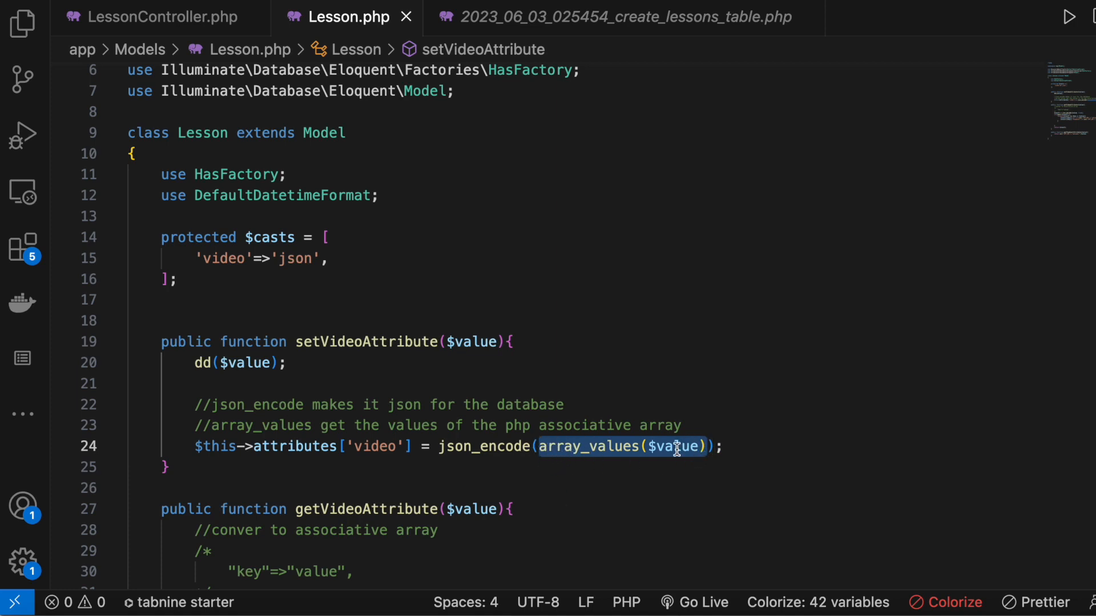
mouse_move(476, 342)
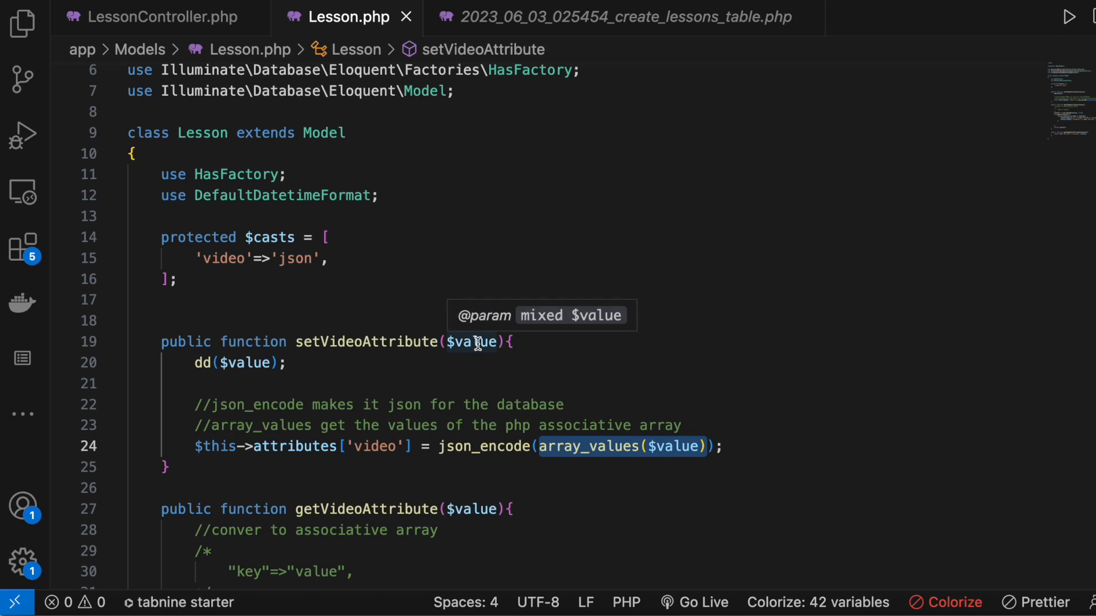
mouse_move(431, 480)
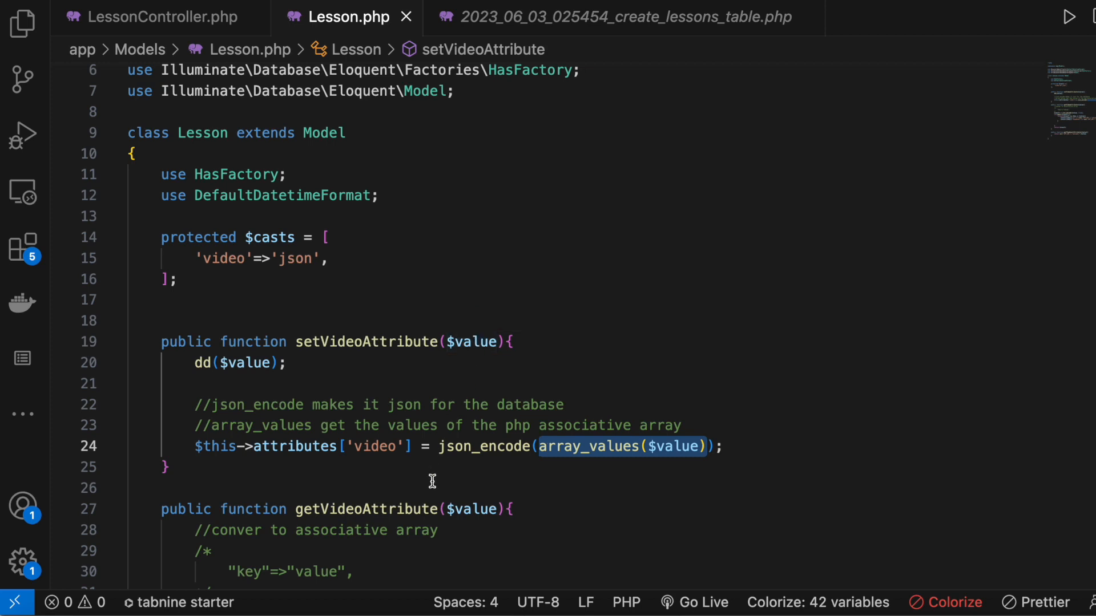
left_click(723, 446)
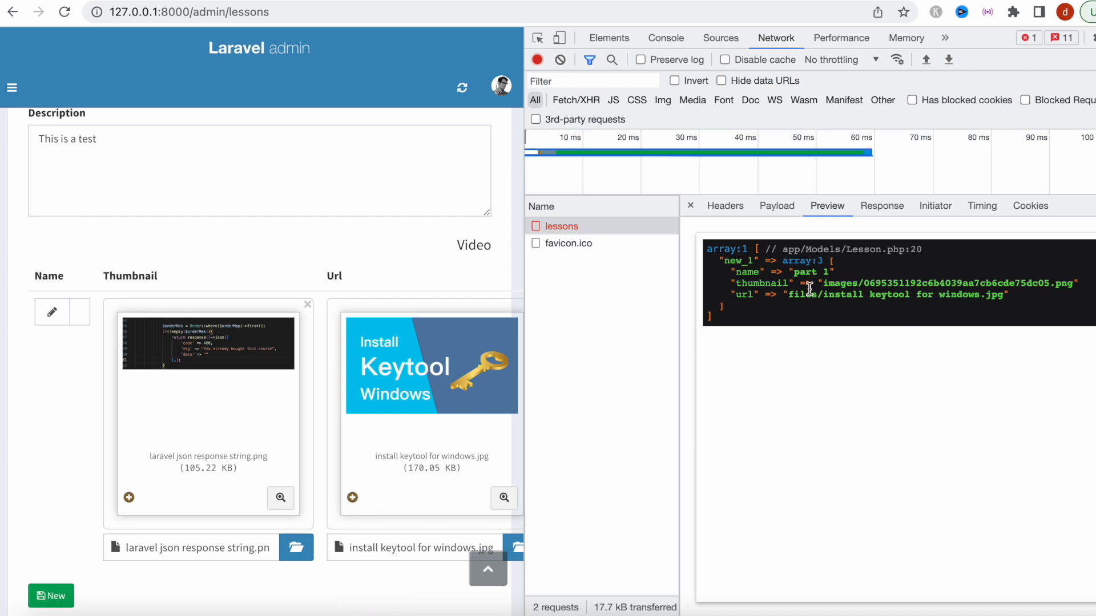
mouse_move(577, 614)
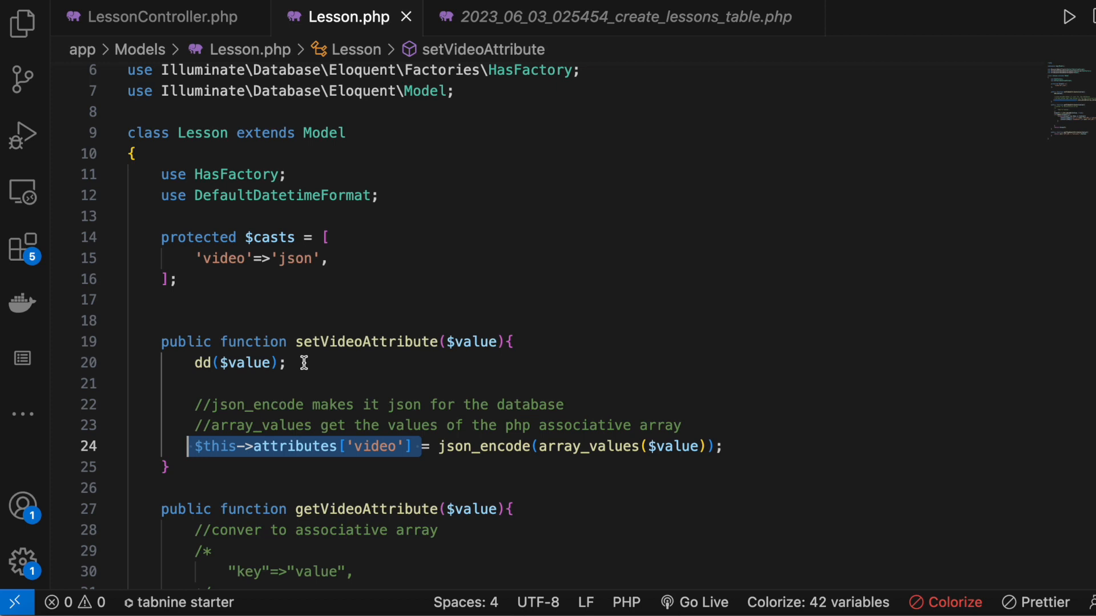
mouse_move(349, 341)
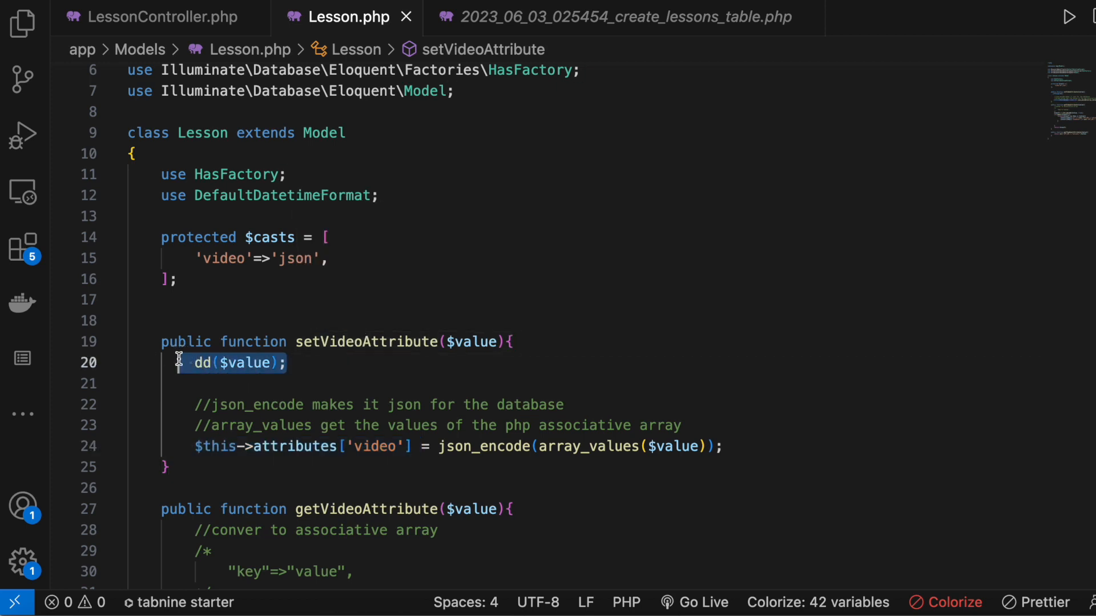
Delete the dd($value); debug line from setVideoAttribute in Lesson.php.
key("Delete")
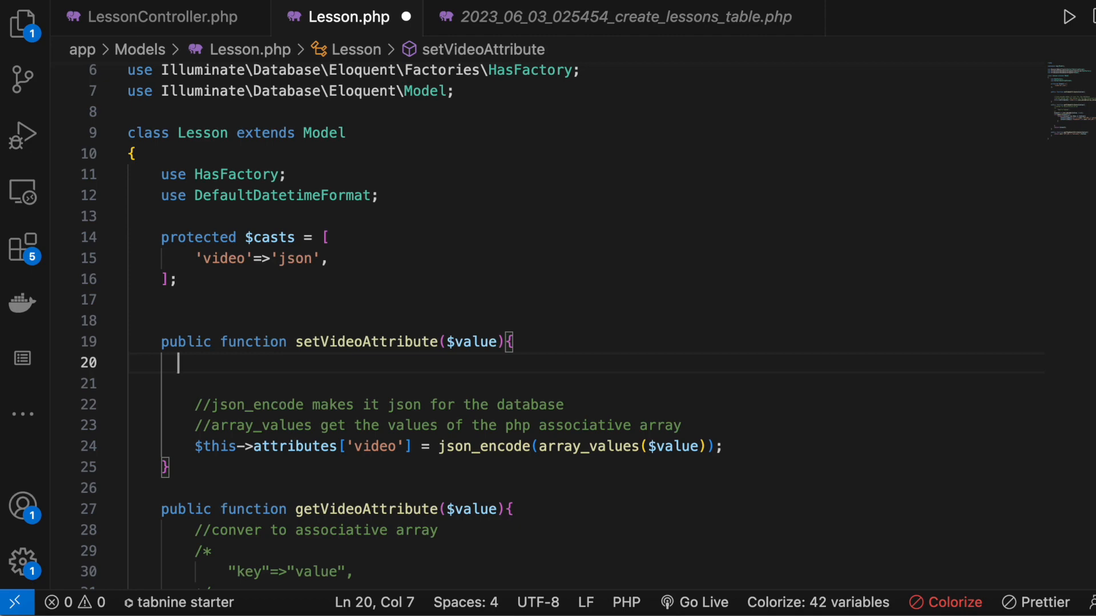
scroll("down", 3)
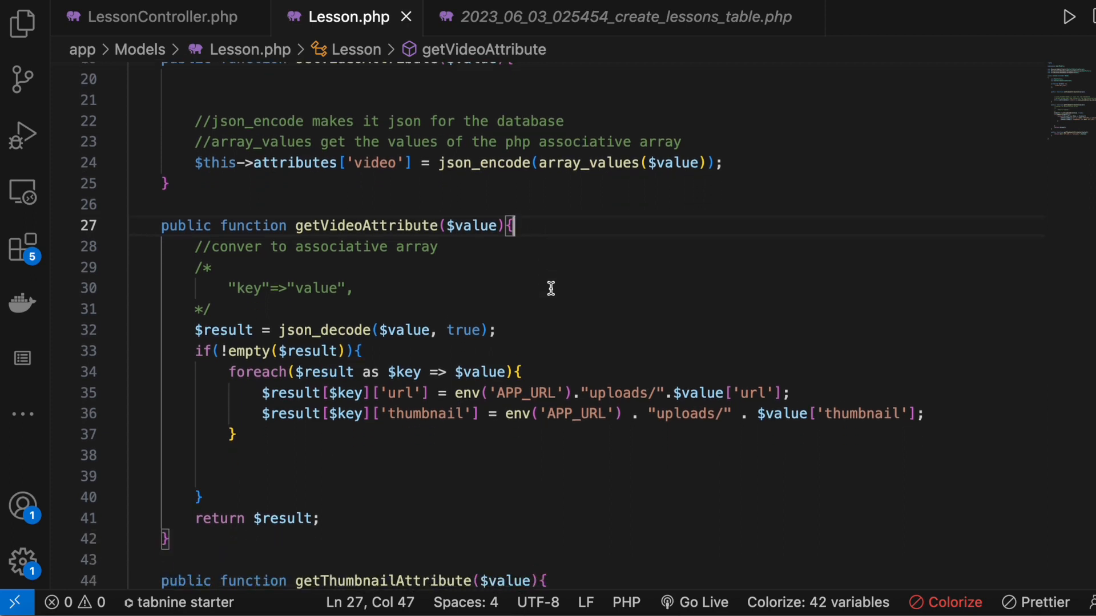
mouse_move(523, 324)
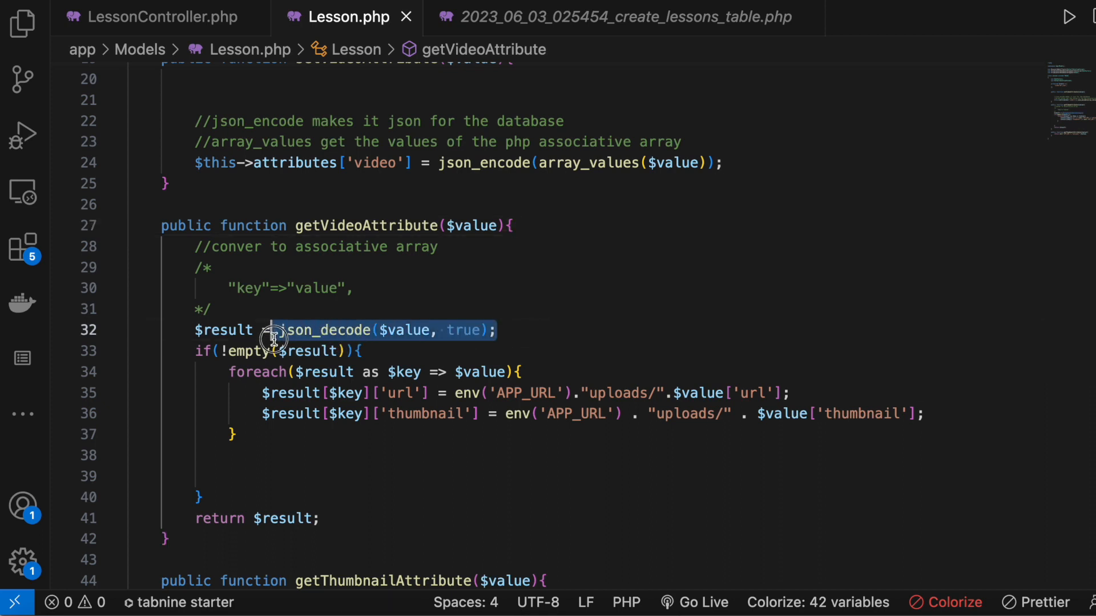
left_click(564, 303)
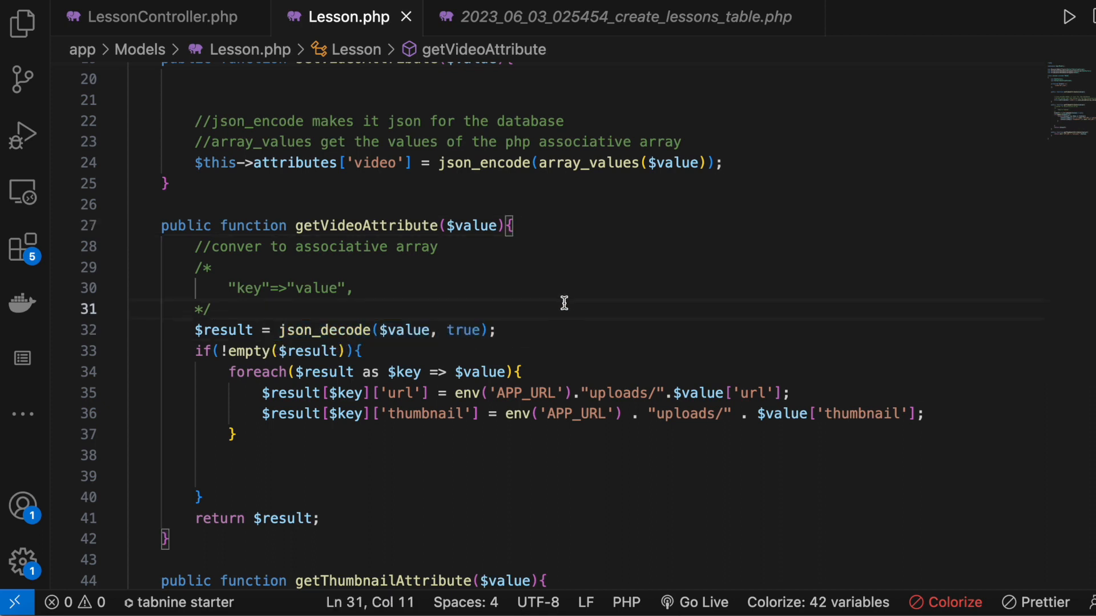
mouse_move(502, 330)
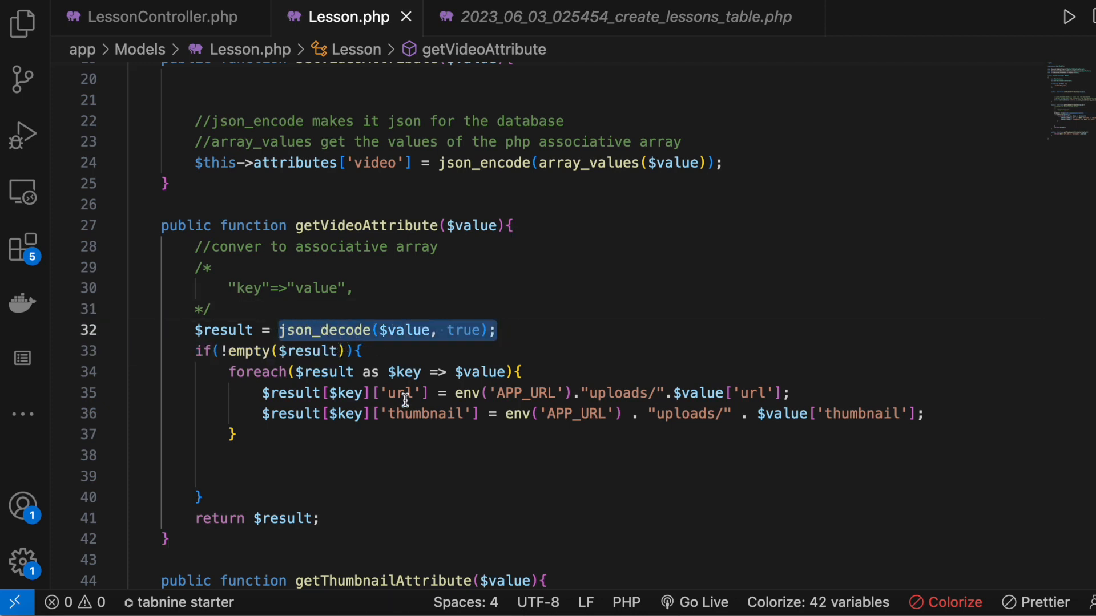
mouse_move(391, 470)
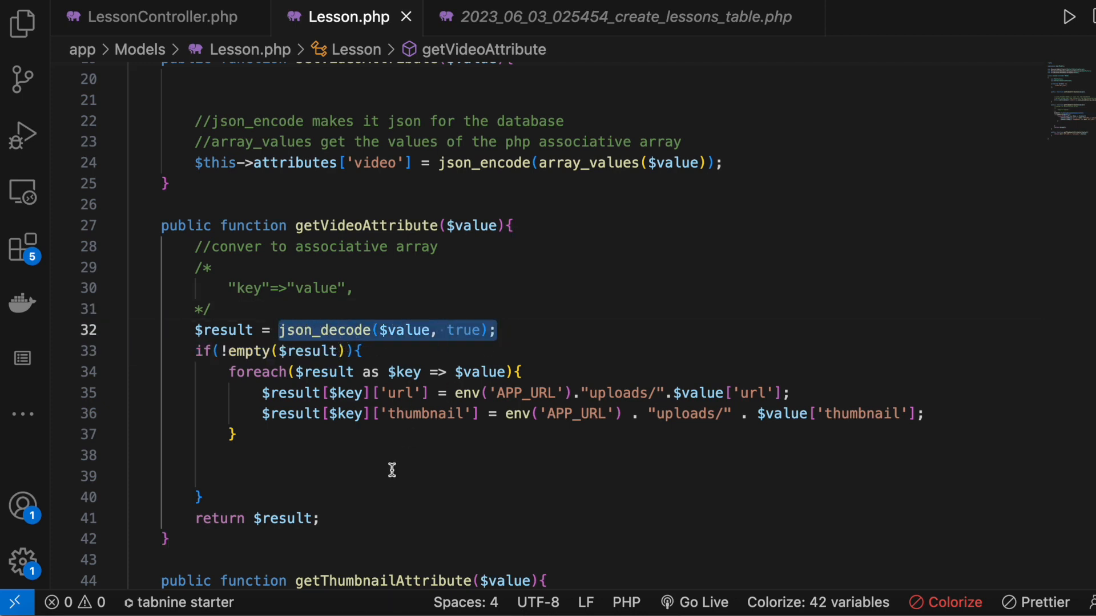
scroll("up", 3)
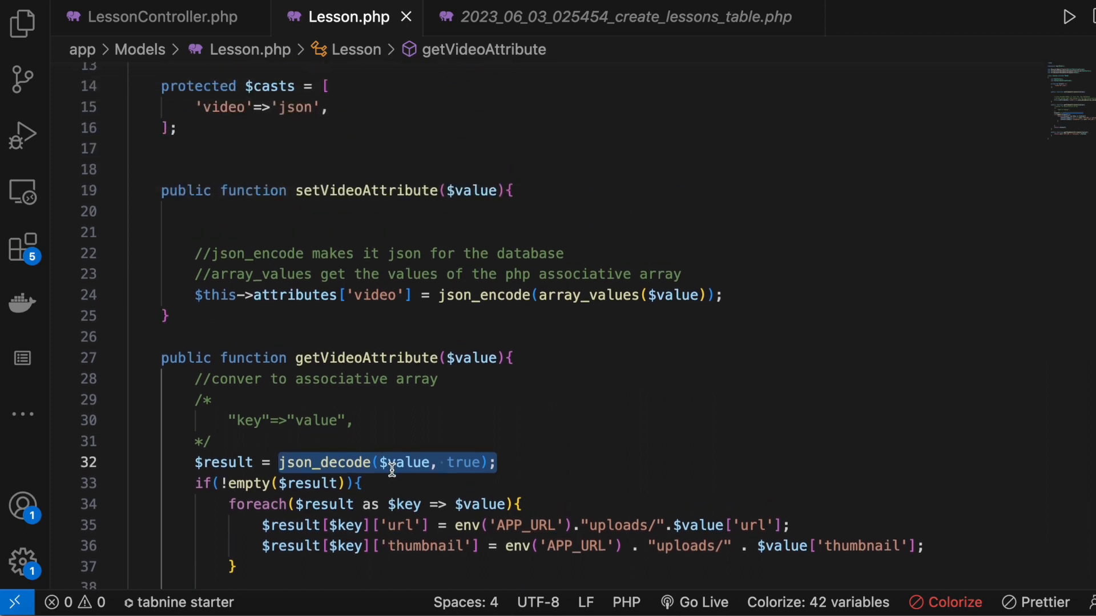
mouse_move(180, 274)
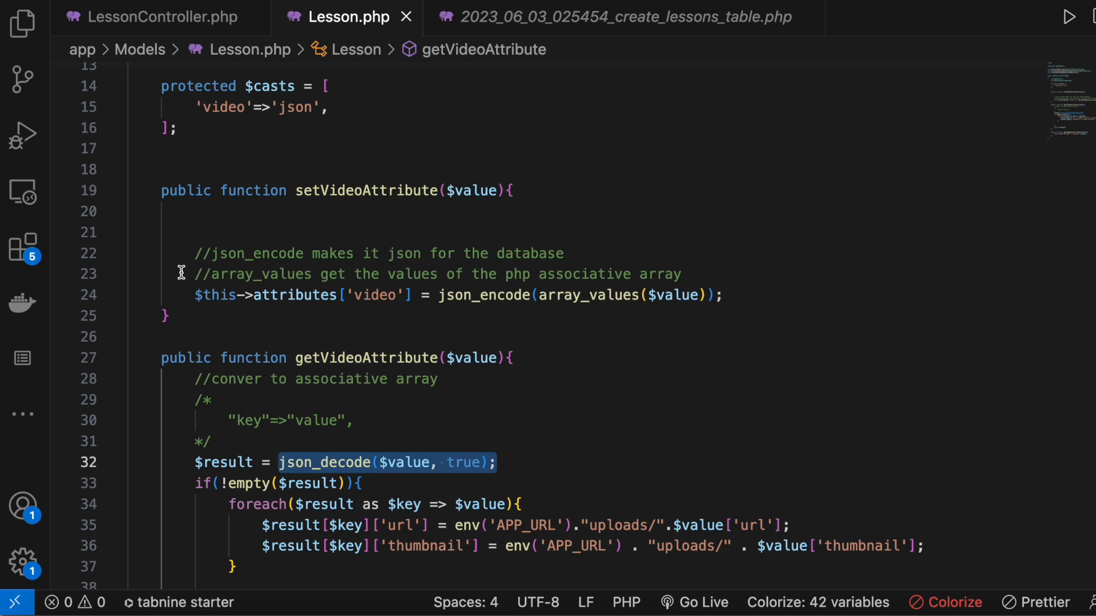
mouse_move(345, 205)
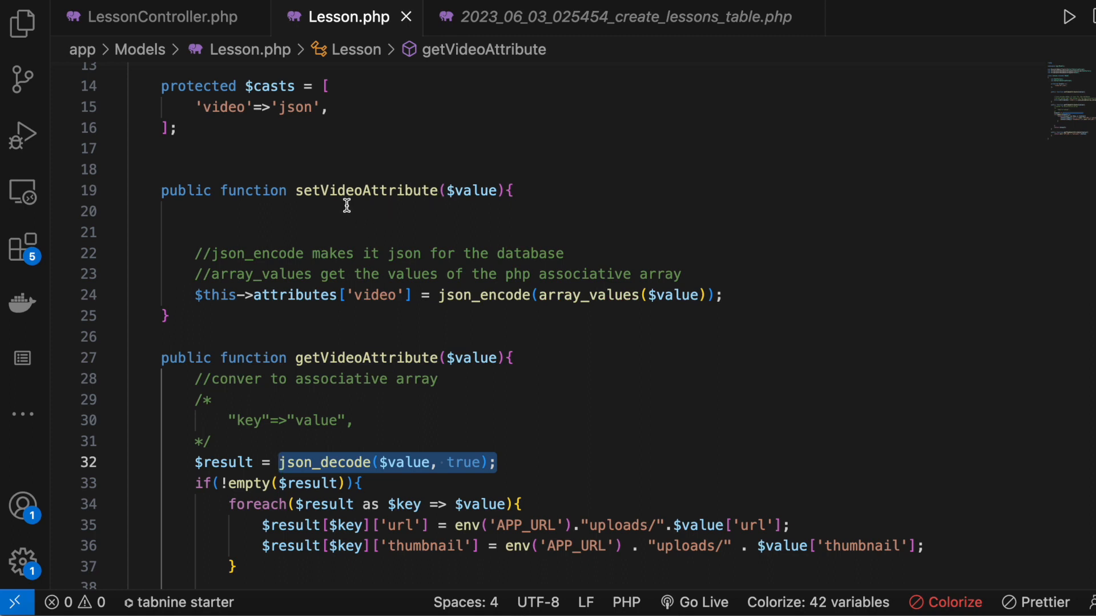
mouse_move(359, 180)
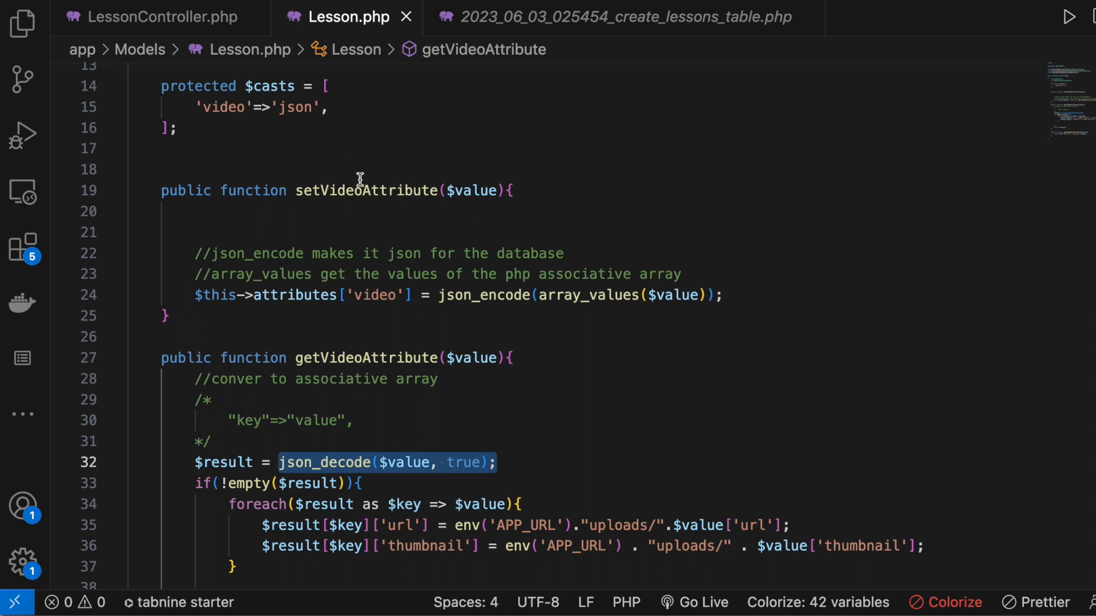
mouse_move(467, 358)
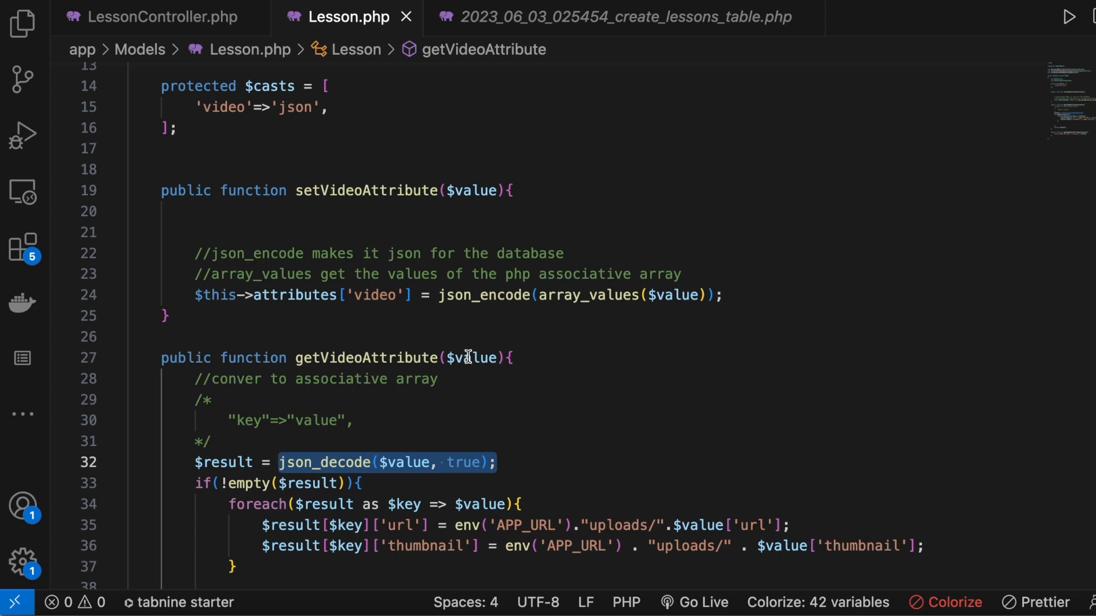
left_click(339, 357)
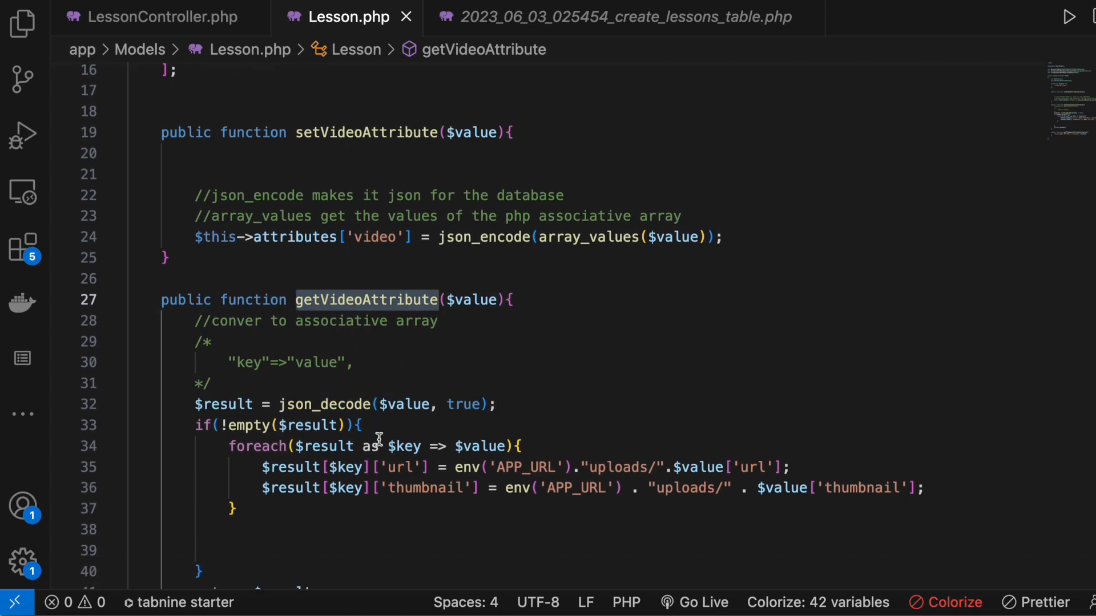
mouse_move(419, 245)
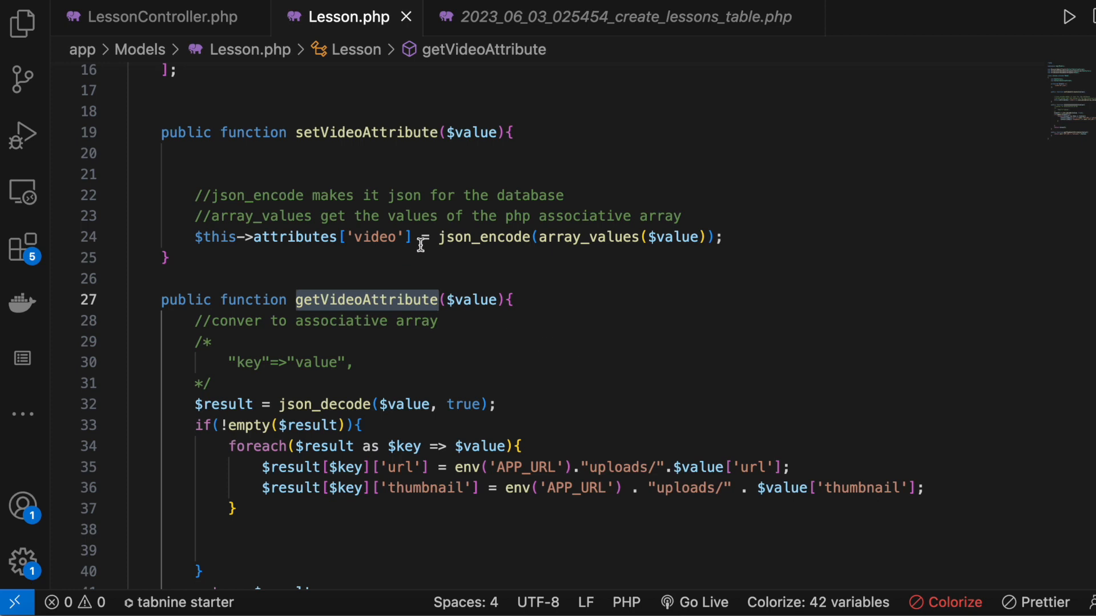
scroll("down", 3)
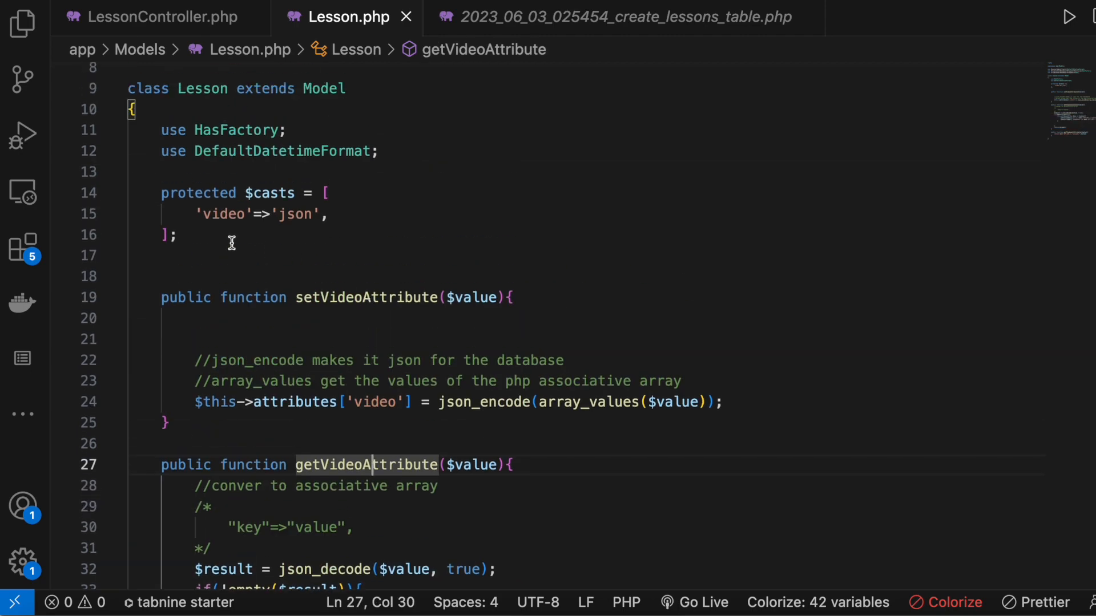
left_click_drag(161, 193, 178, 234)
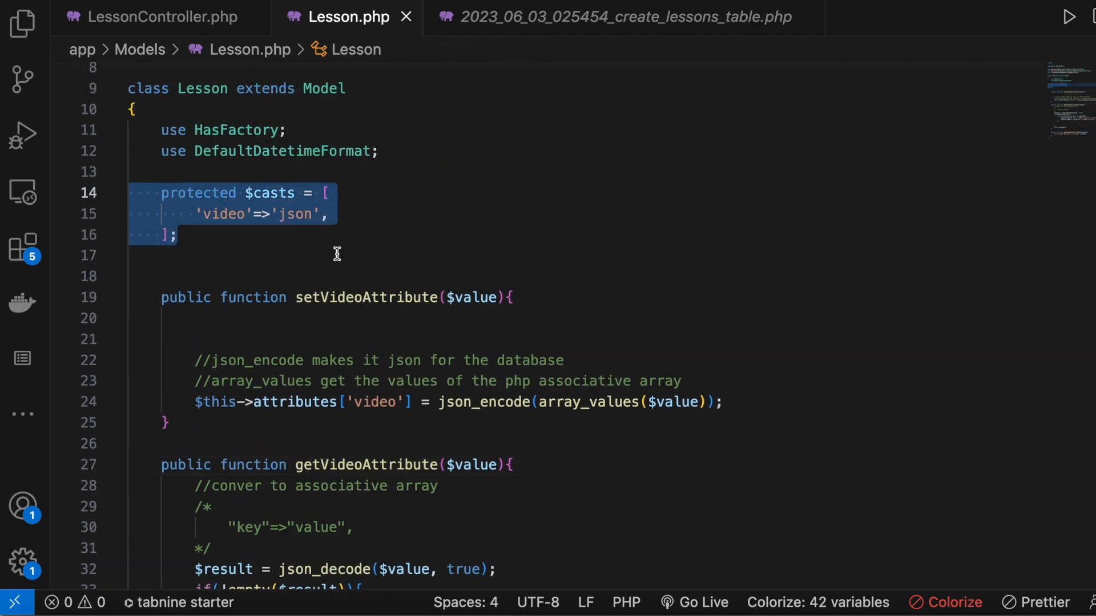
scroll("down", 3)
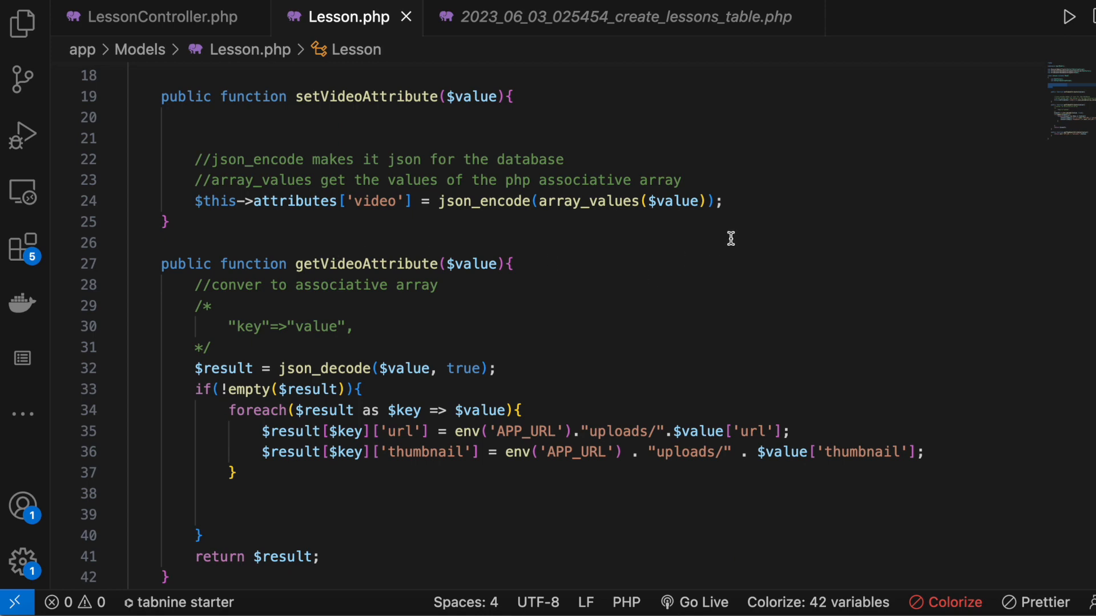